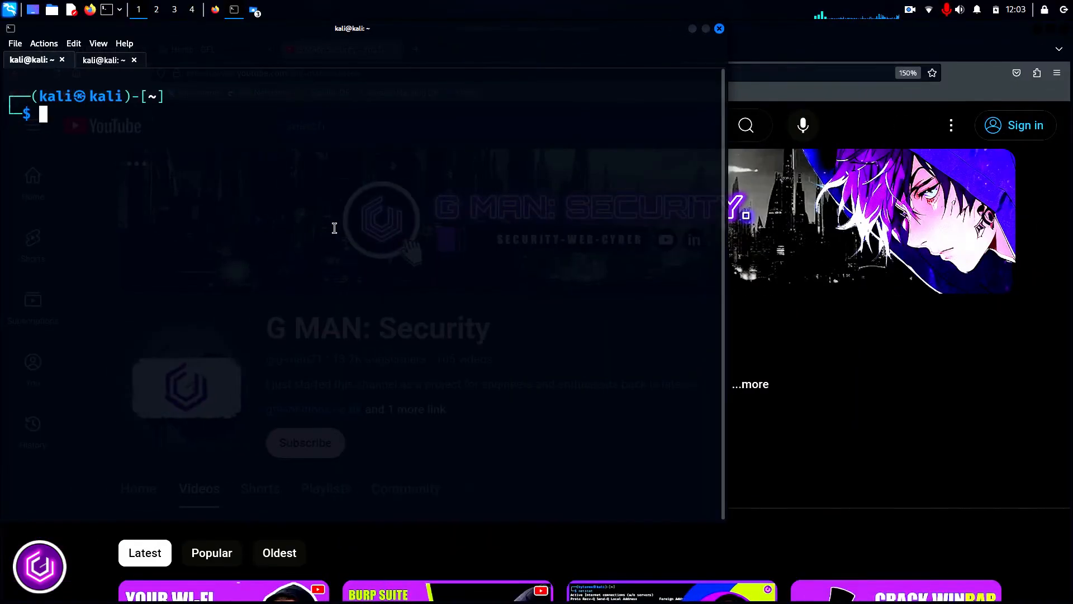
# Check interfaces with ifconfig, then switch wlan0 into monitor mode as wlan0mon with airmon-ng
pyautogui.write('ifconfig')
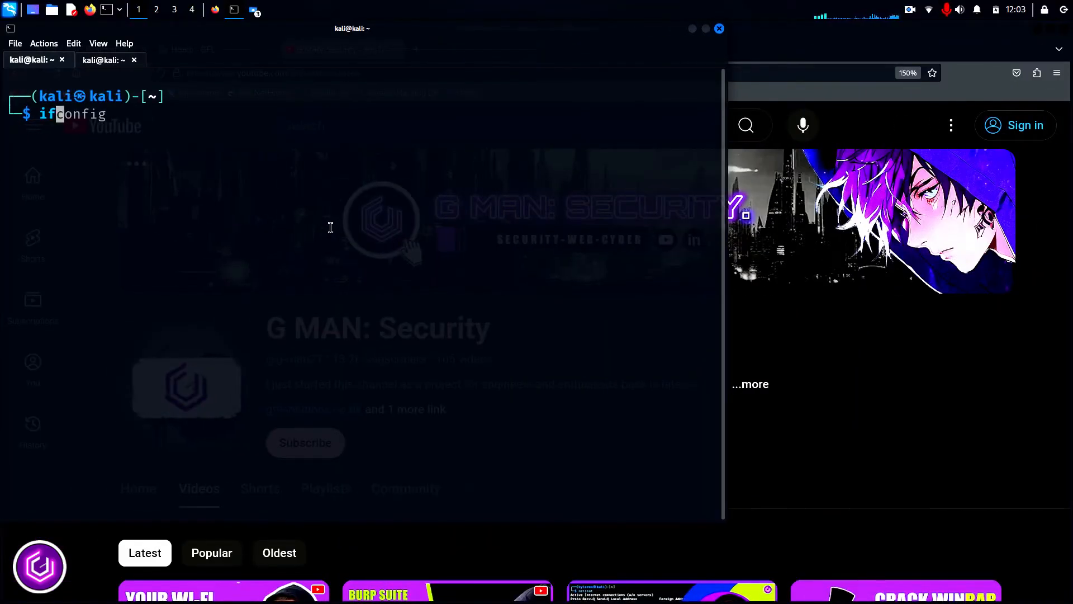
pyautogui.press('Return')
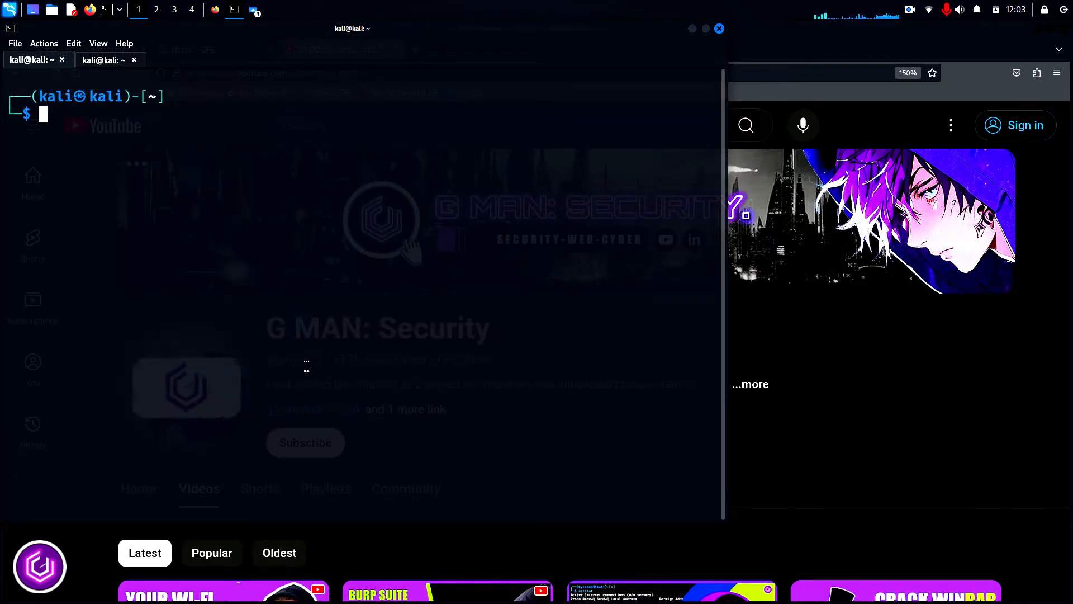
pyautogui.write('sudo airmon-ng stop wlan0mon')
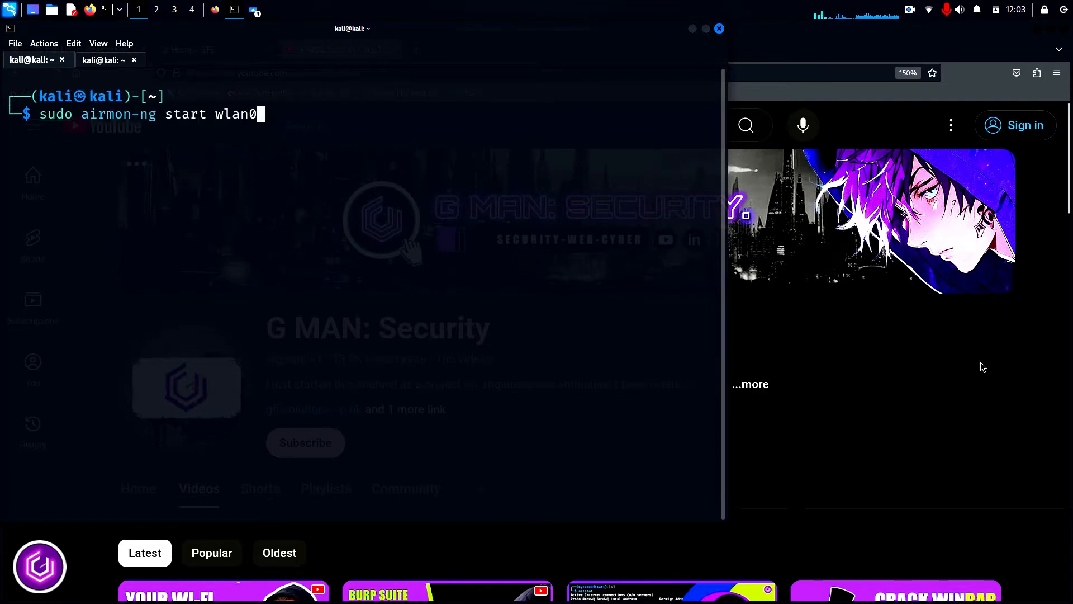
pyautogui.press('Return')
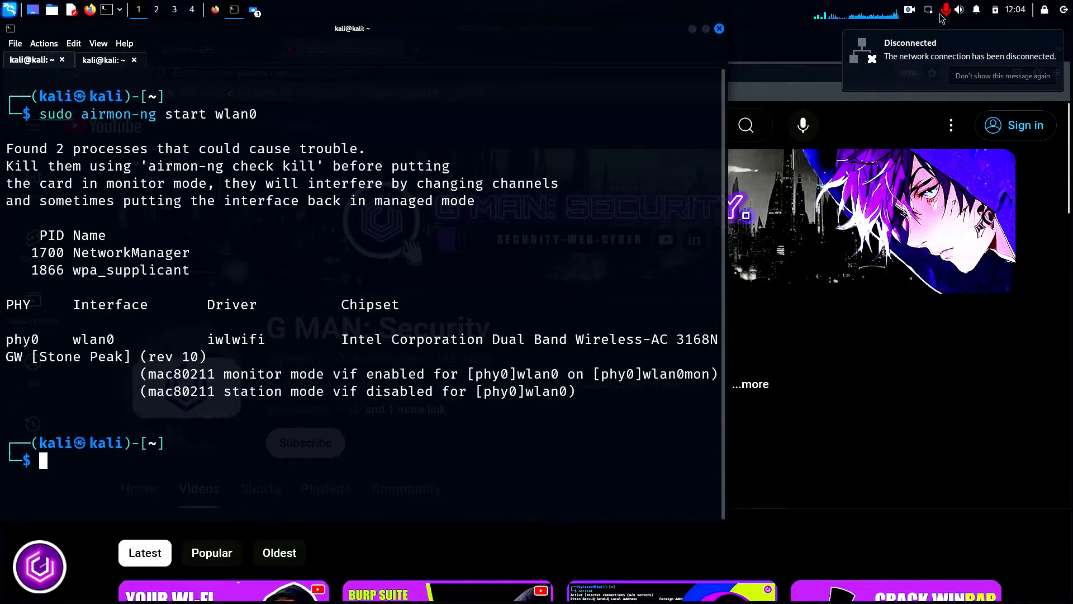
pyautogui.moveTo(476, 445)
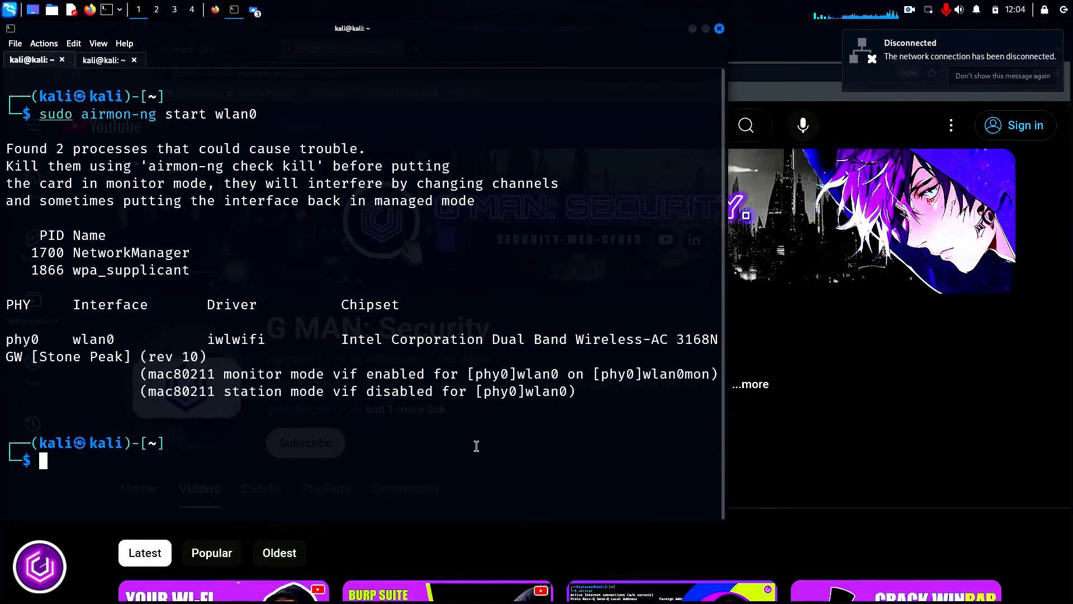
# Run airodump-ng on wlan0mon for BSSID 7C:4C:A5:DE:3C:D1, channel 11, then stop the scan
pyautogui.press('Up')
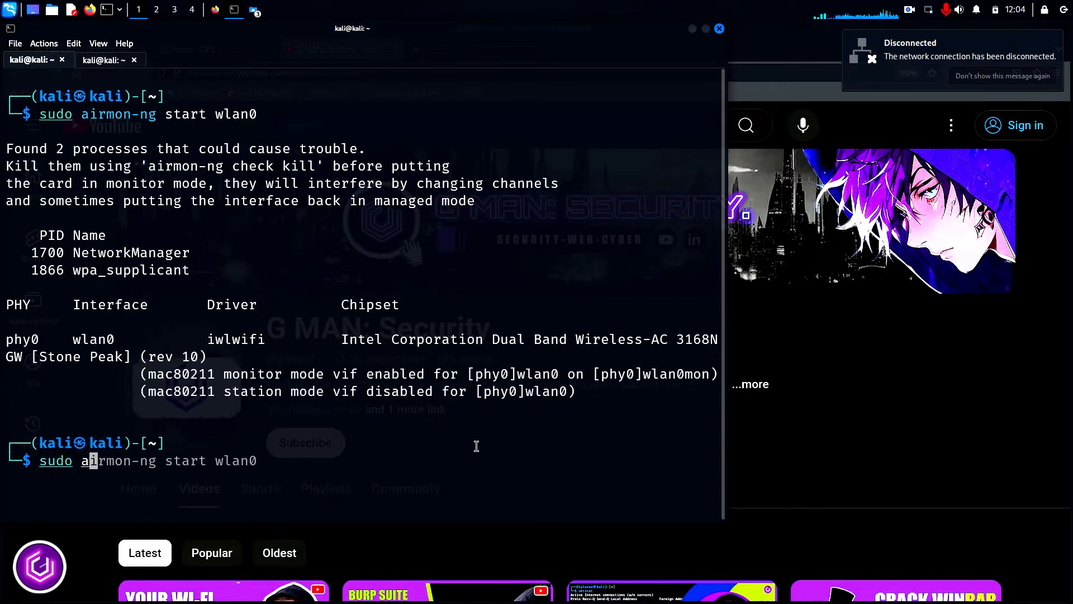
pyautogui.write('airodump-ng -w g-man-pcap --bssid 7C:4C:A5:DE:3C:D1 wlan0mon -c 11')
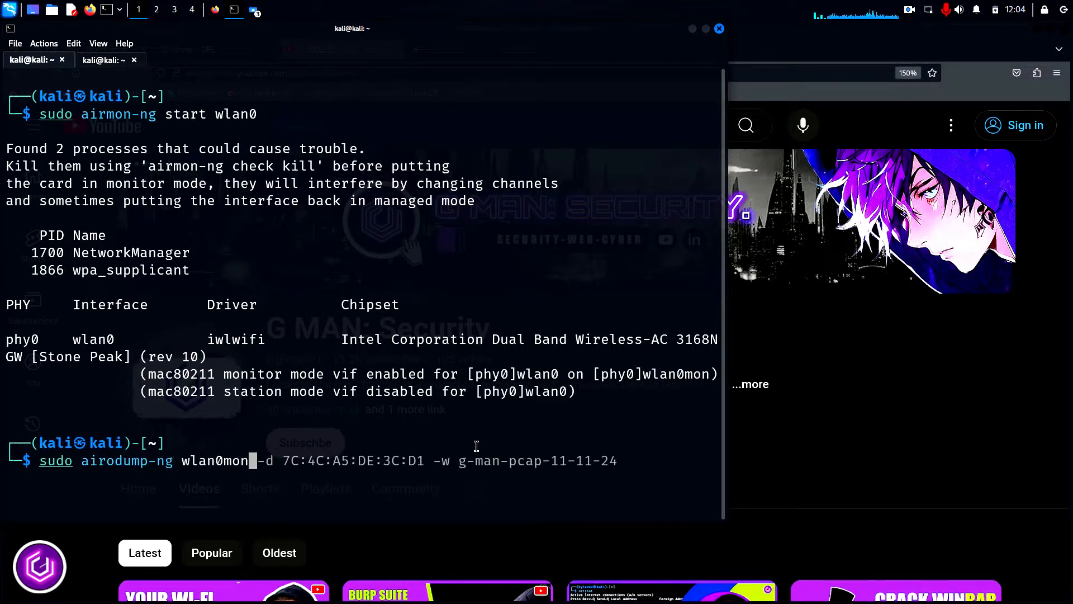
pyautogui.press('Return')
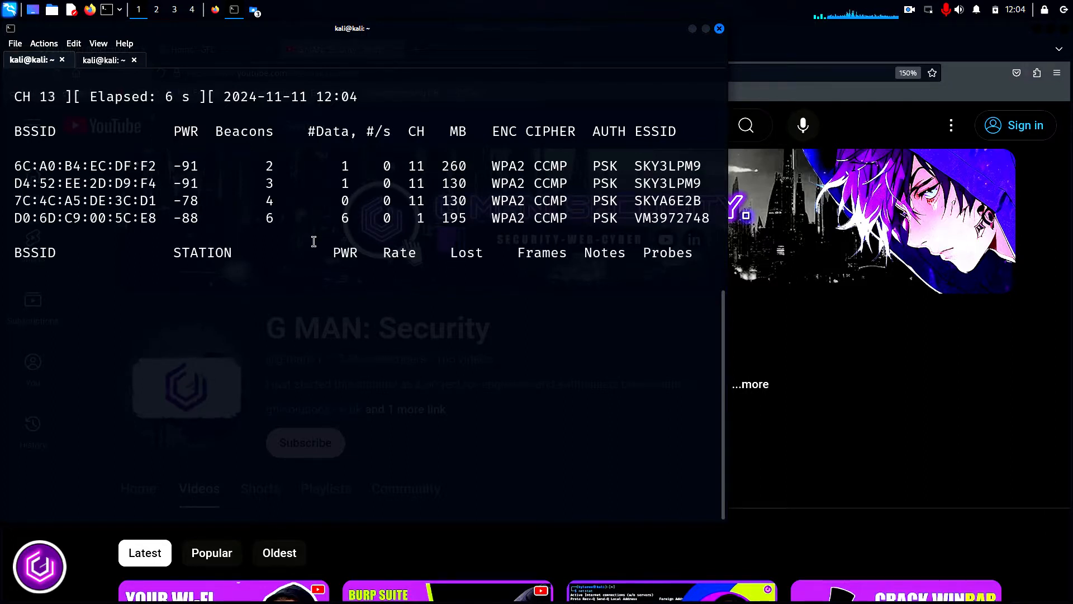
pyautogui.press('ctrl+c')
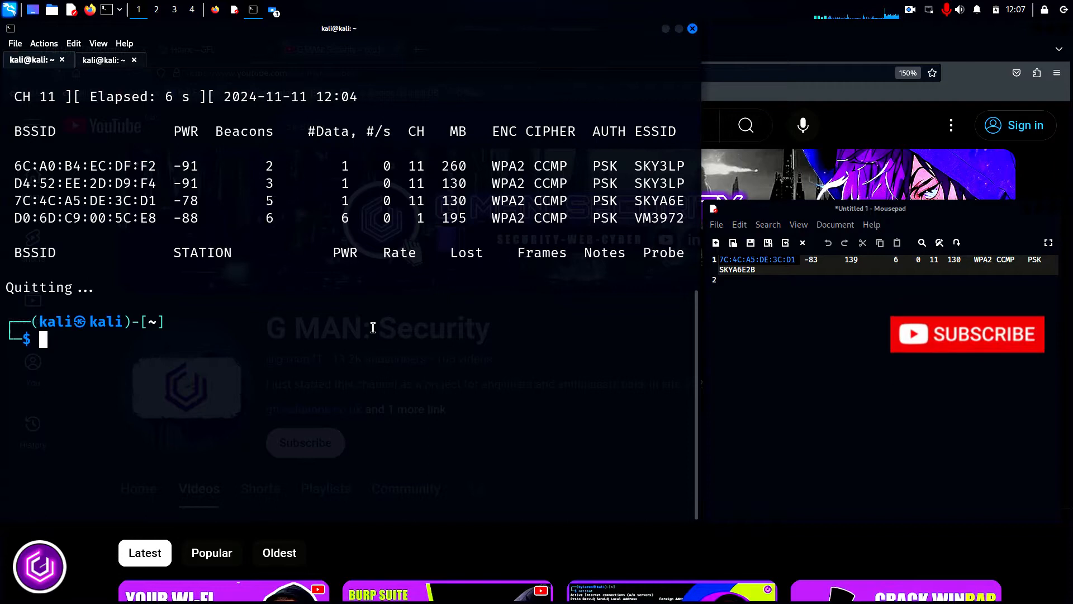
# Run sudo airodump-ng wlan0mon --bssid 7C:4C:A5:DE:3C:D1 -c 11 -w g-man-pcap
pyautogui.write('sudo airodump-ng wlan0mon')
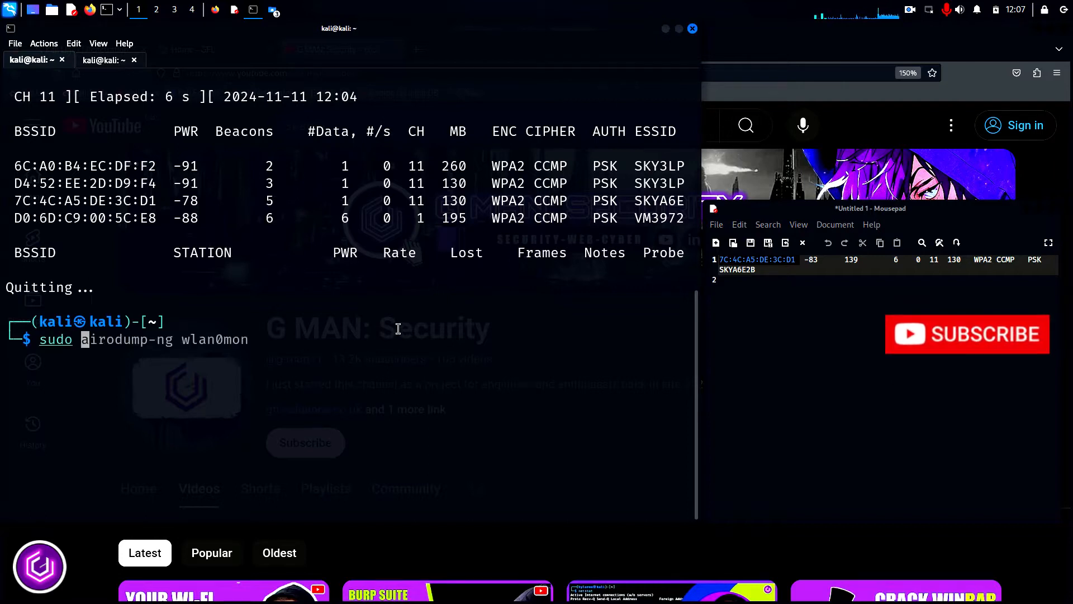
pyautogui.press('Tab')
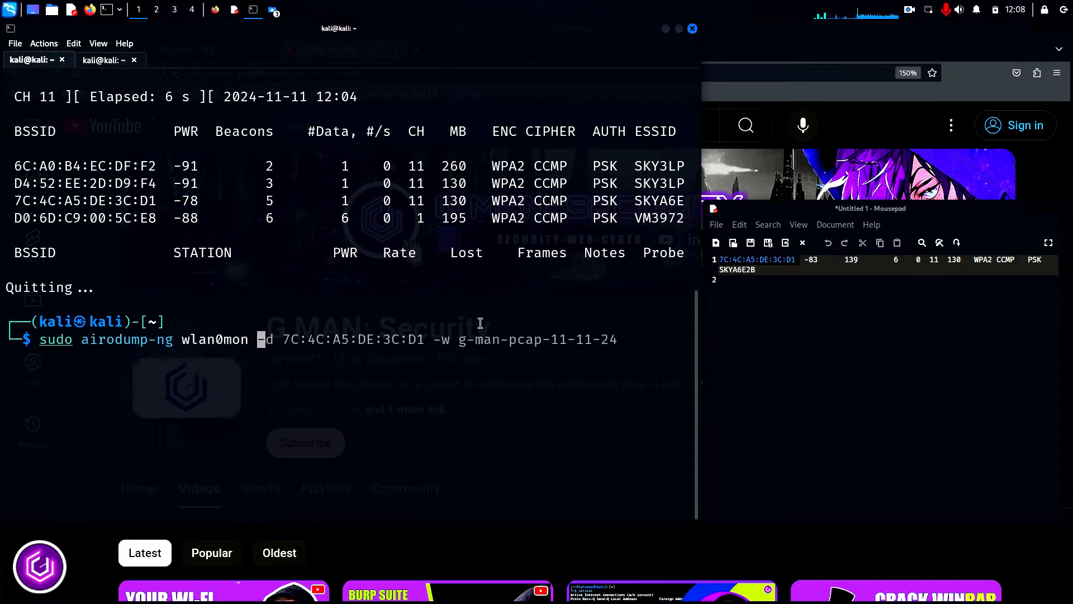
pyautogui.write('--bssid')
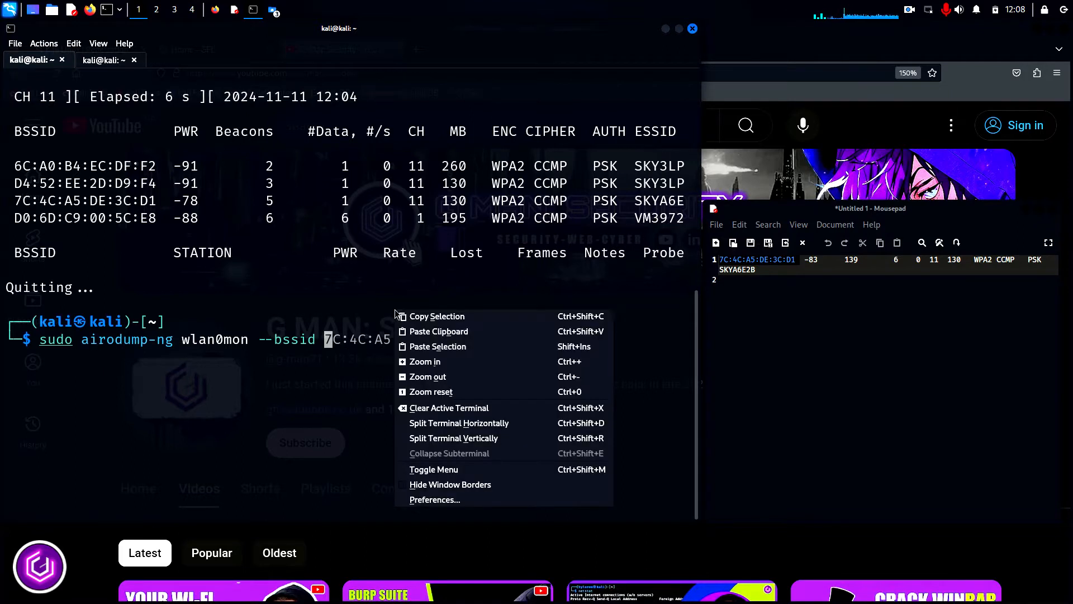
pyautogui.click(435, 345)
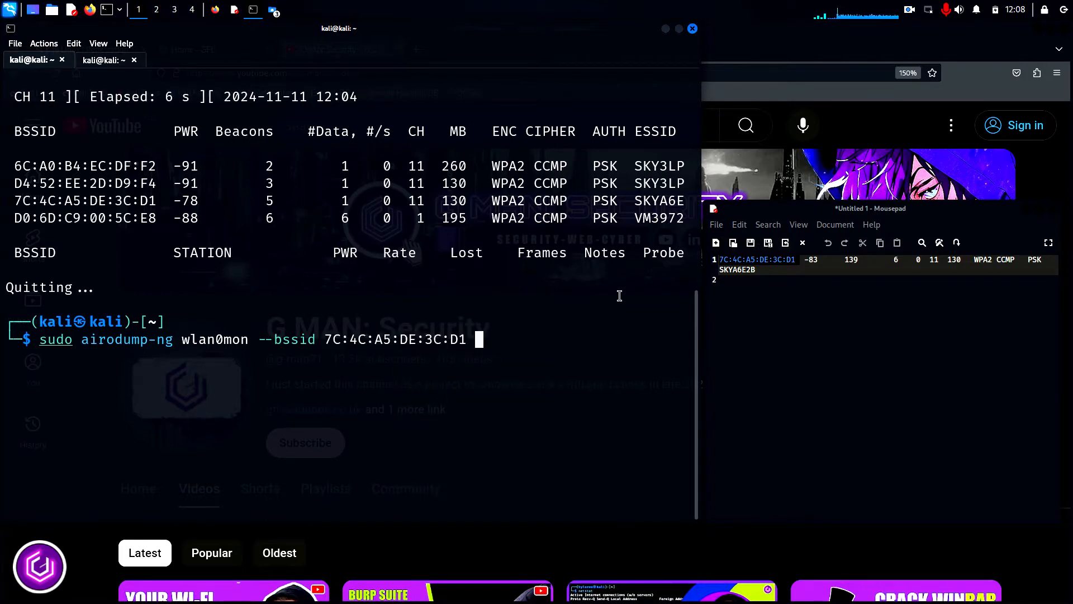
pyautogui.write('-c')
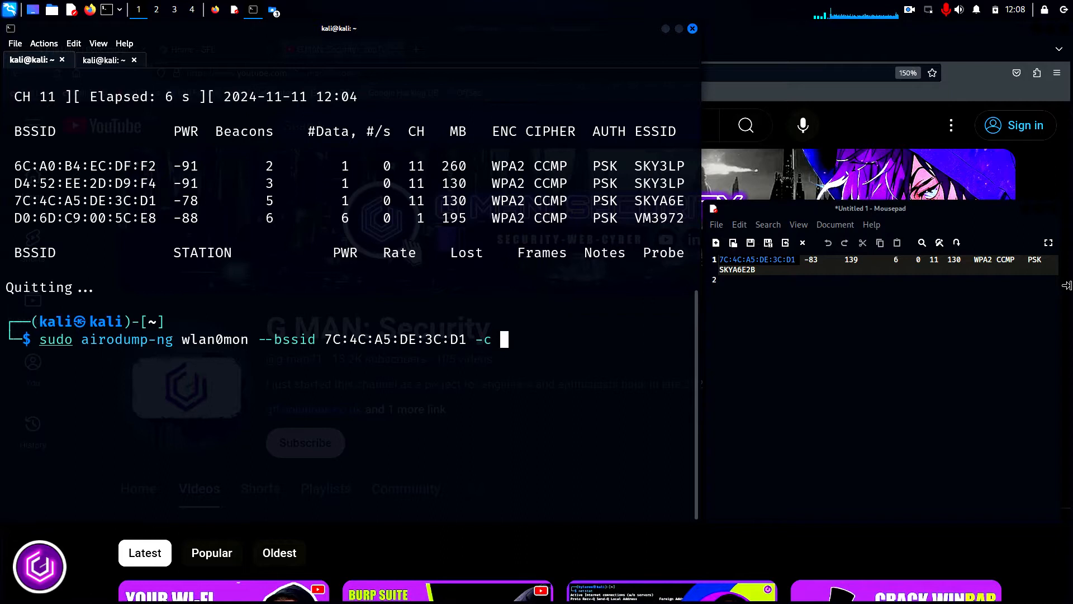
pyautogui.write('11 -w')
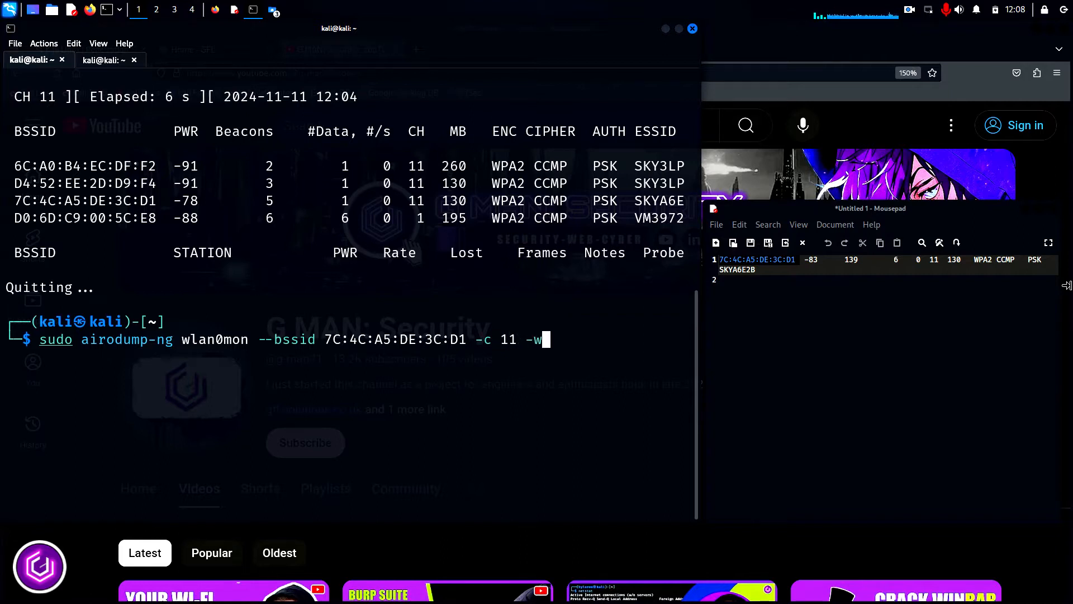
pyautogui.write('g-')
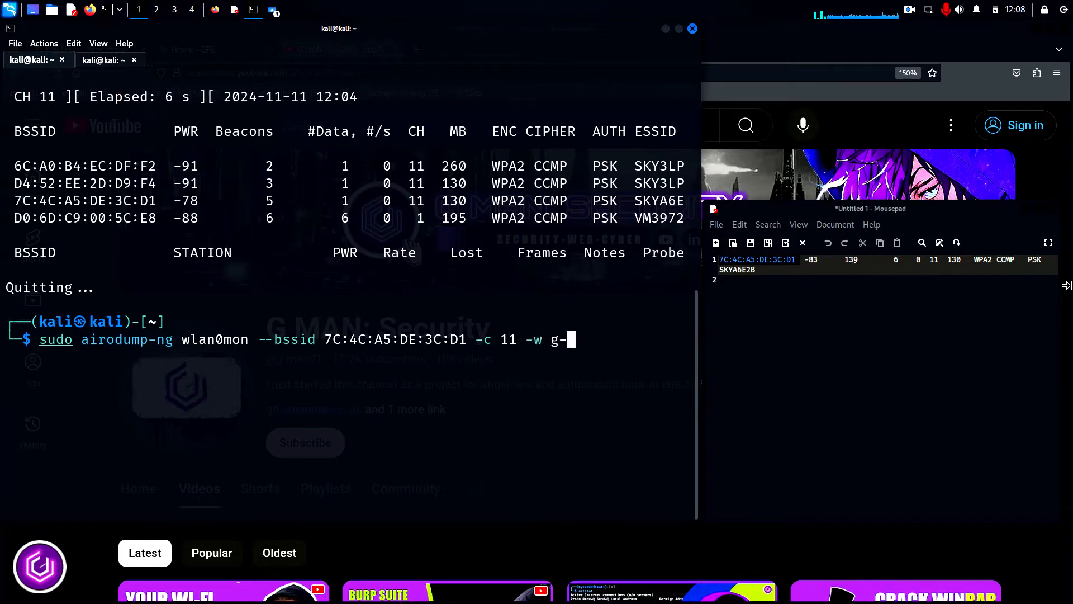
pyautogui.write('man-pca')
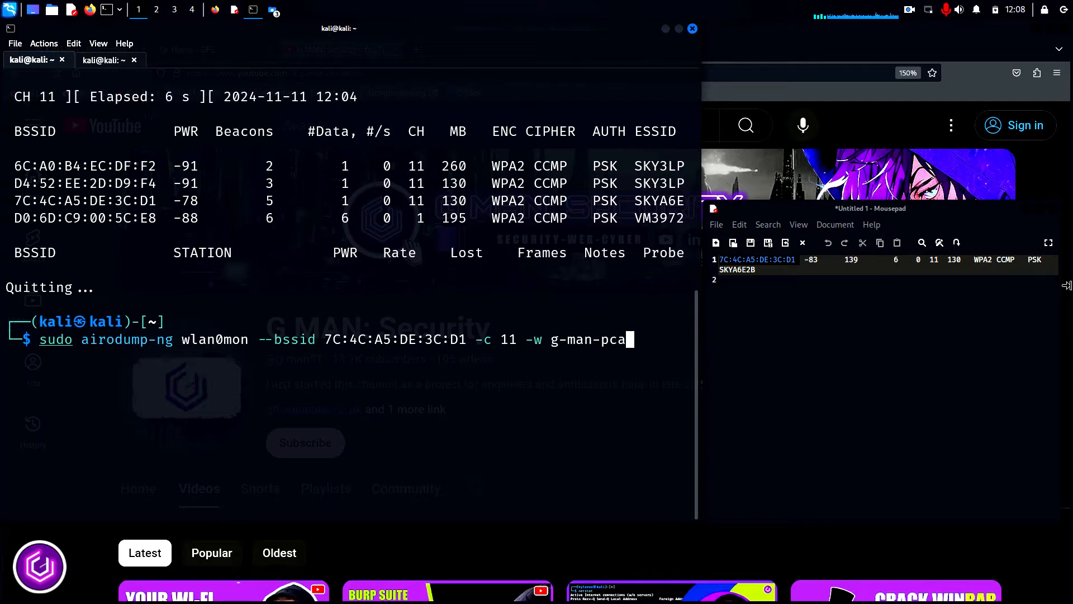
pyautogui.write('p')
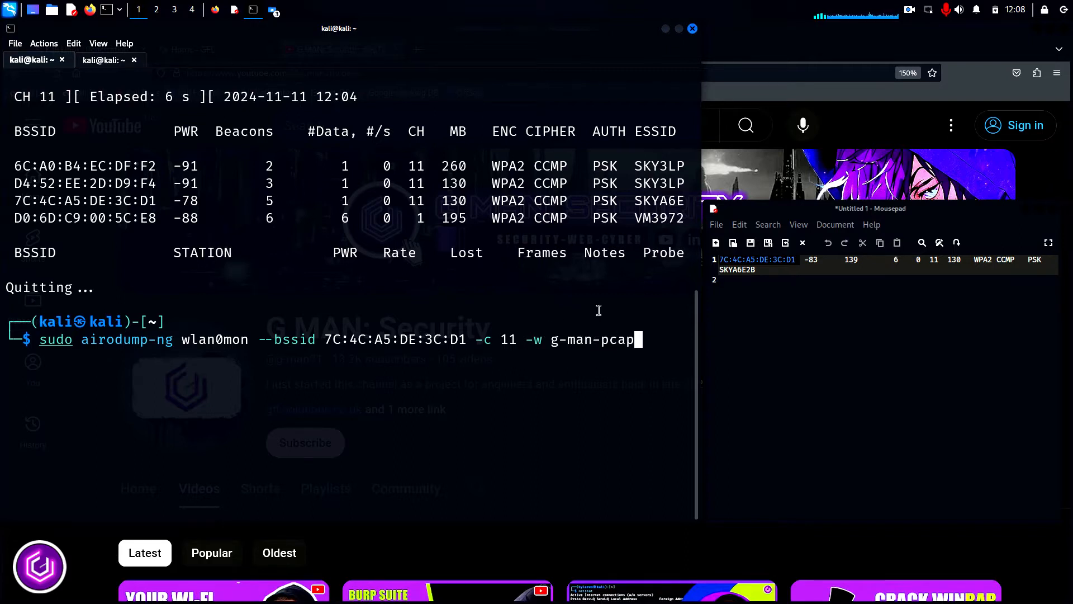
pyautogui.press('Return')
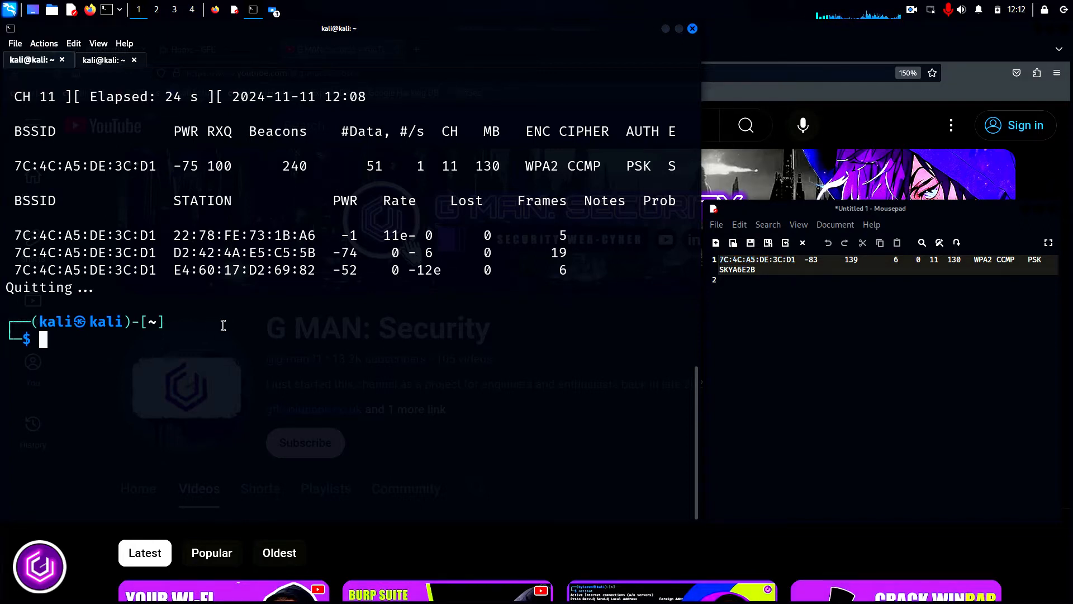
pyautogui.moveTo(278, 47)
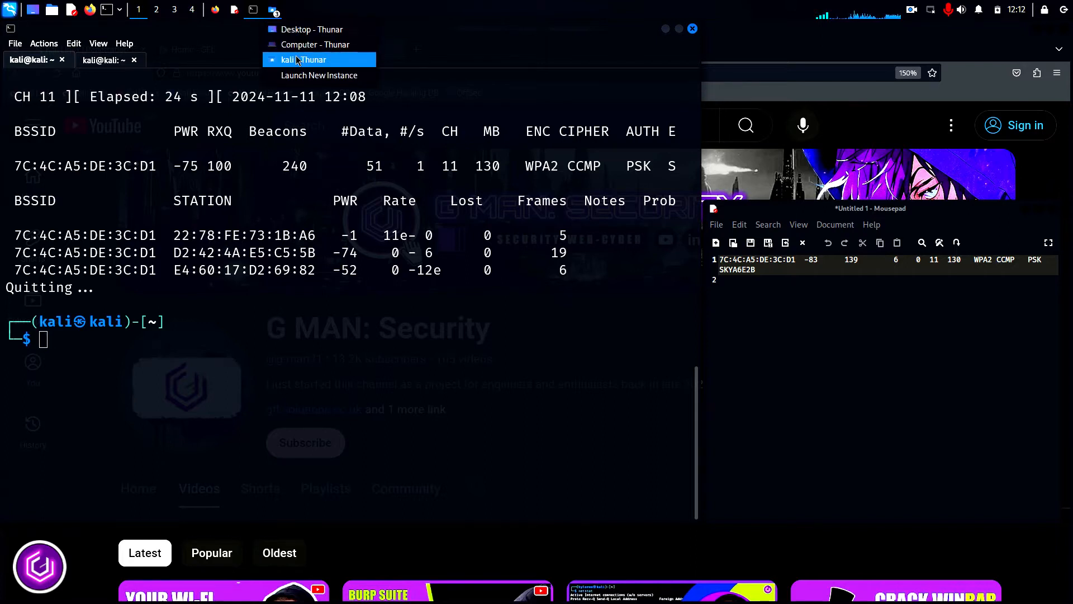
# Browse the kali home folder's g-man-pcap-01 files and open g-man-pcap-01.cap in Wireshark
pyautogui.click(318, 45)
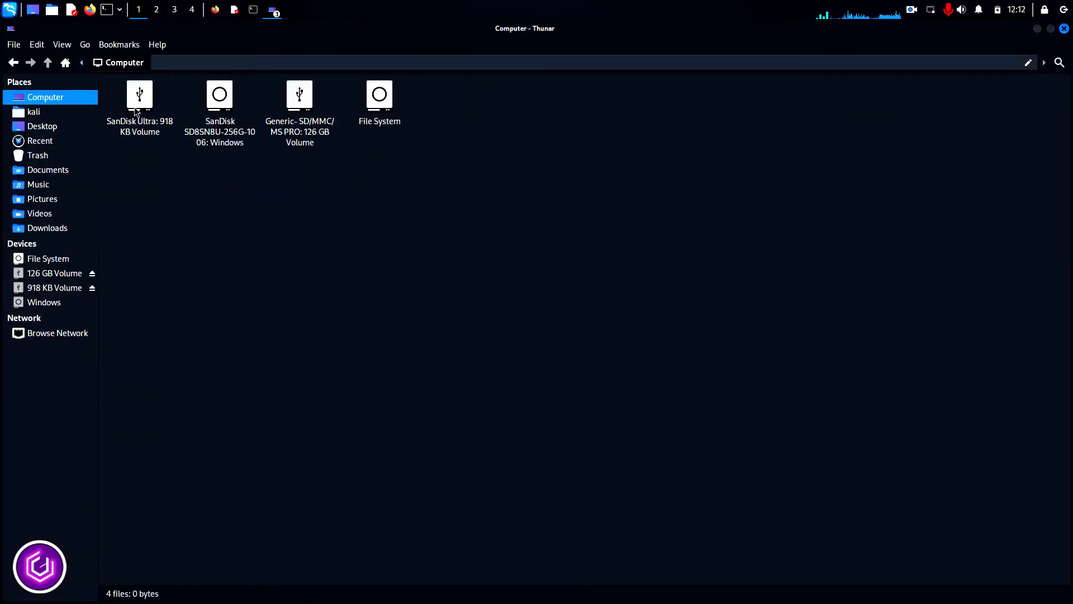
pyautogui.click(33, 111)
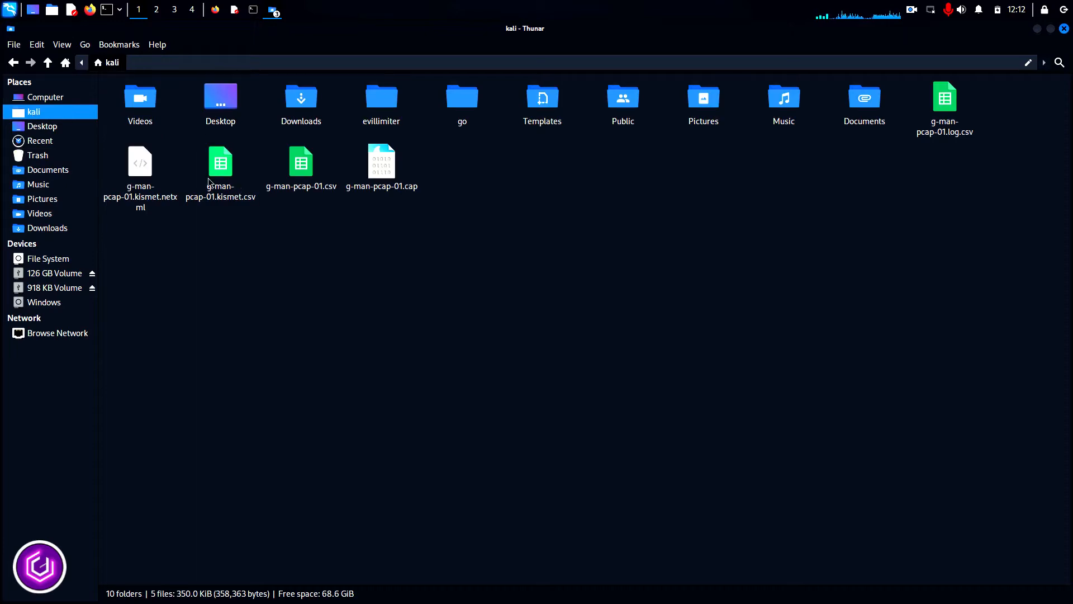
pyautogui.click(944, 106)
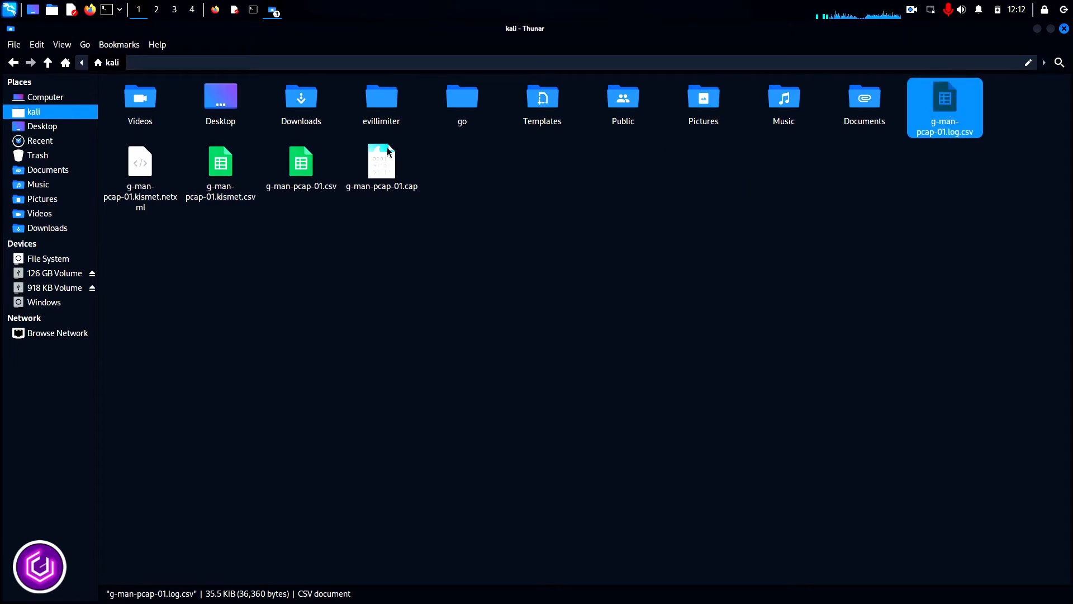
pyautogui.click(140, 162)
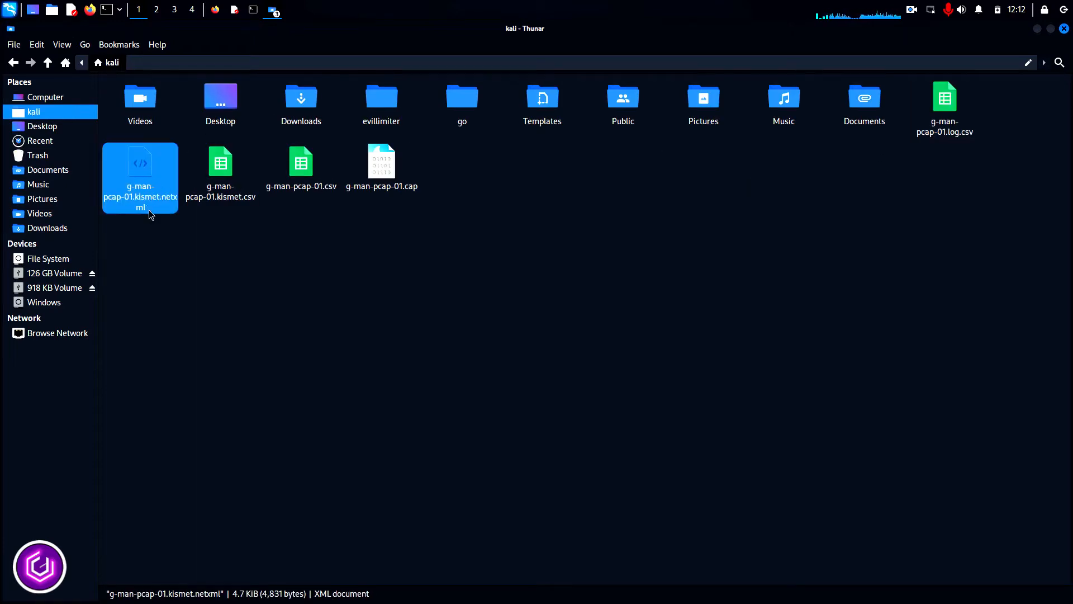
pyautogui.click(221, 171)
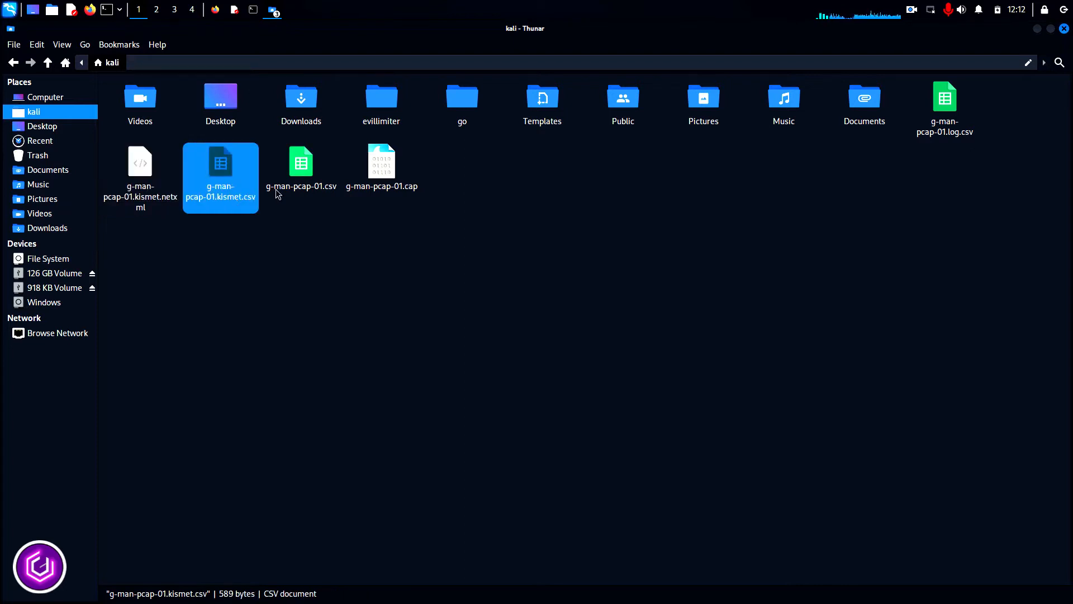
pyautogui.click(301, 165)
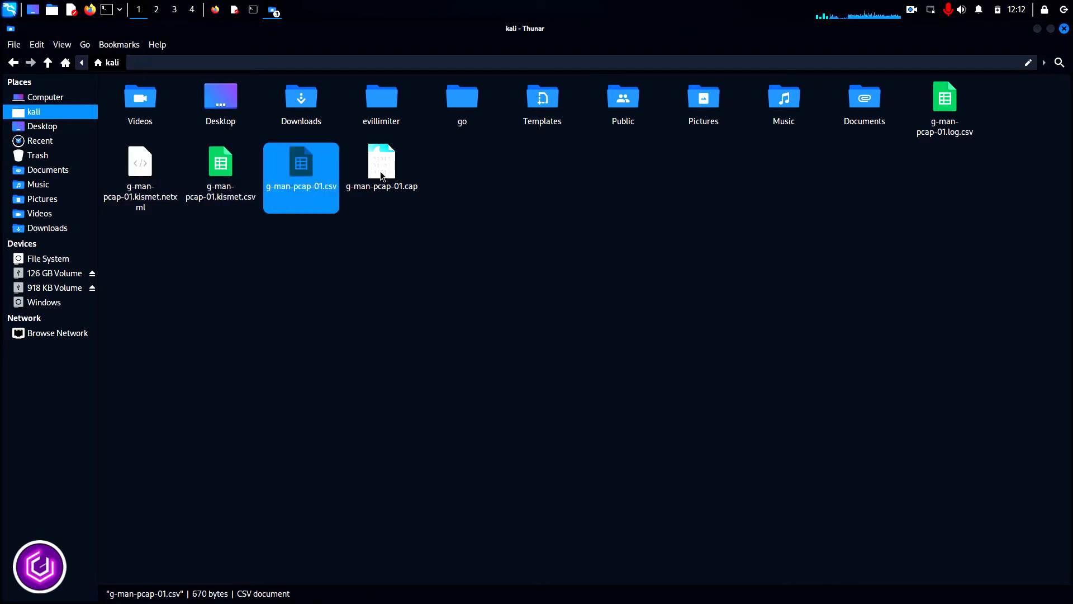
pyautogui.click(381, 171)
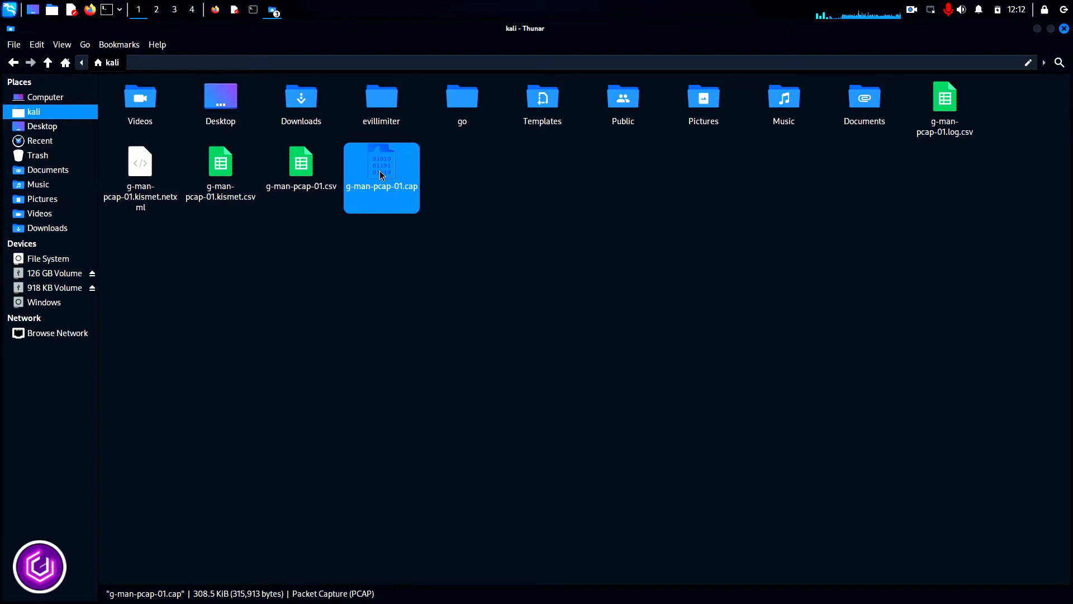
pyautogui.doubleClick(382, 164)
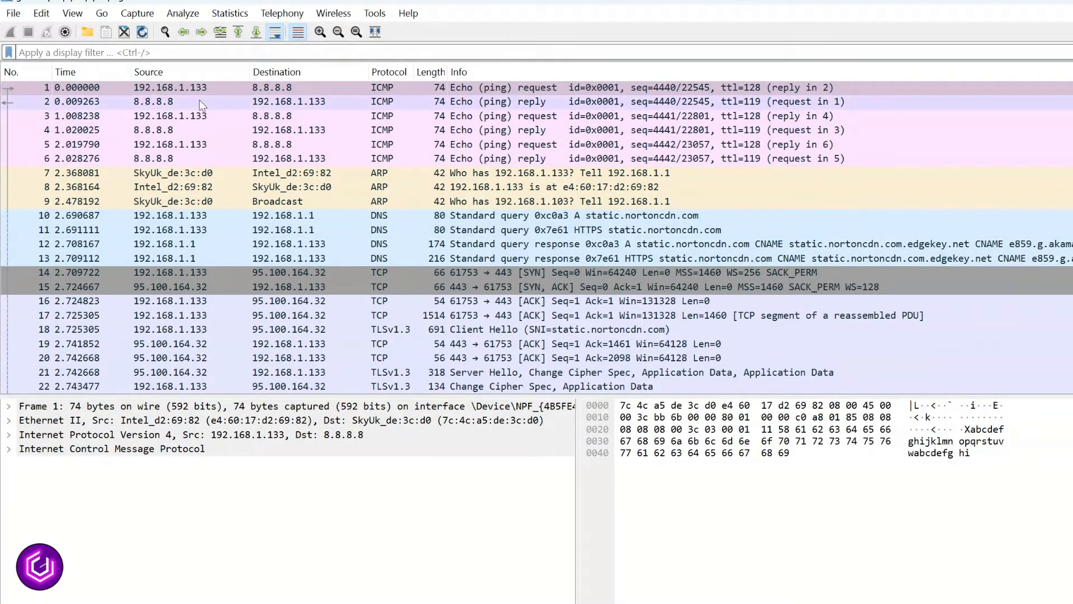
pyautogui.scroll(-3)
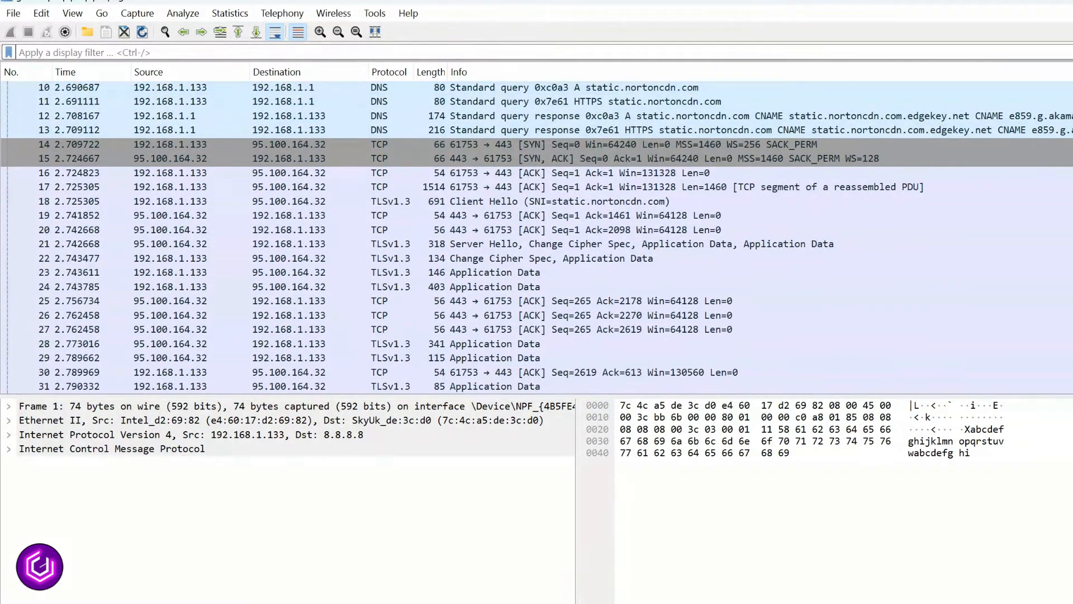
pyautogui.scroll(-3)
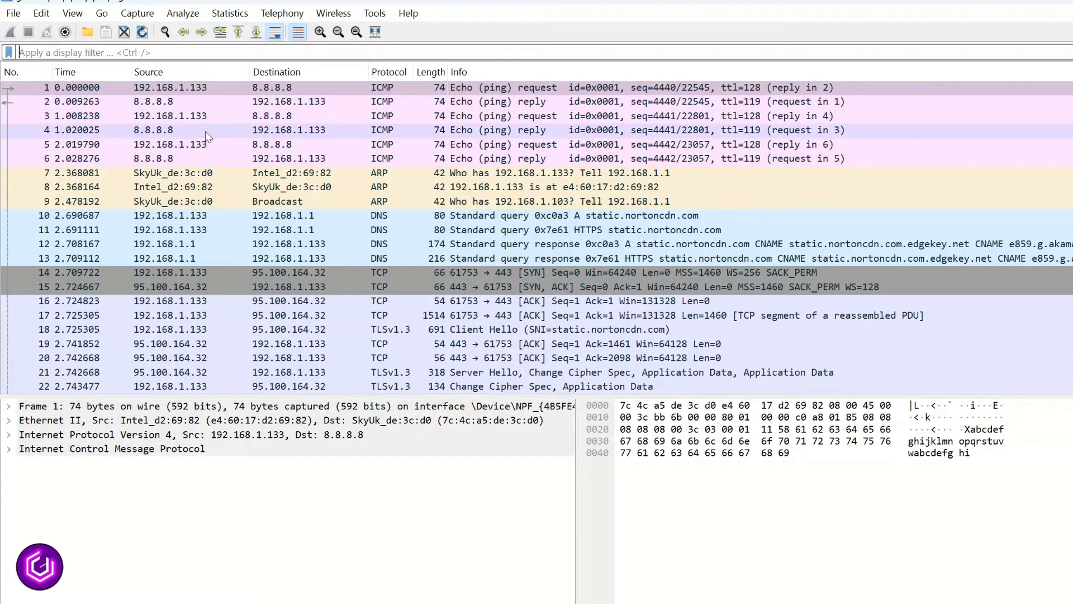
pyautogui.moveTo(337, 122)
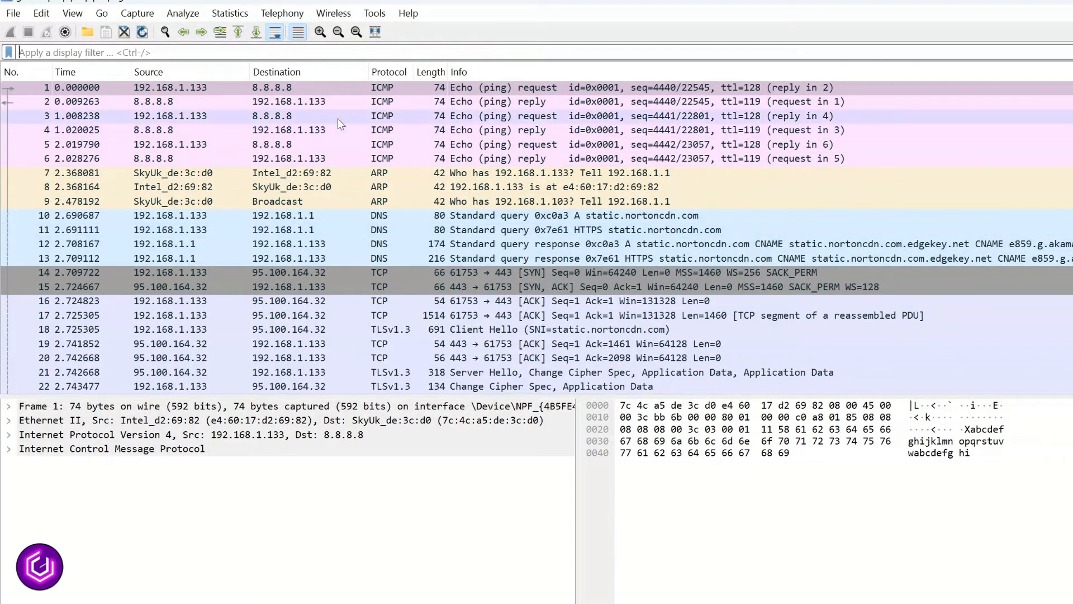
# Apply an icmp filter and inspect ping reply packet 2 and request packet 1
pyautogui.write('icmp')
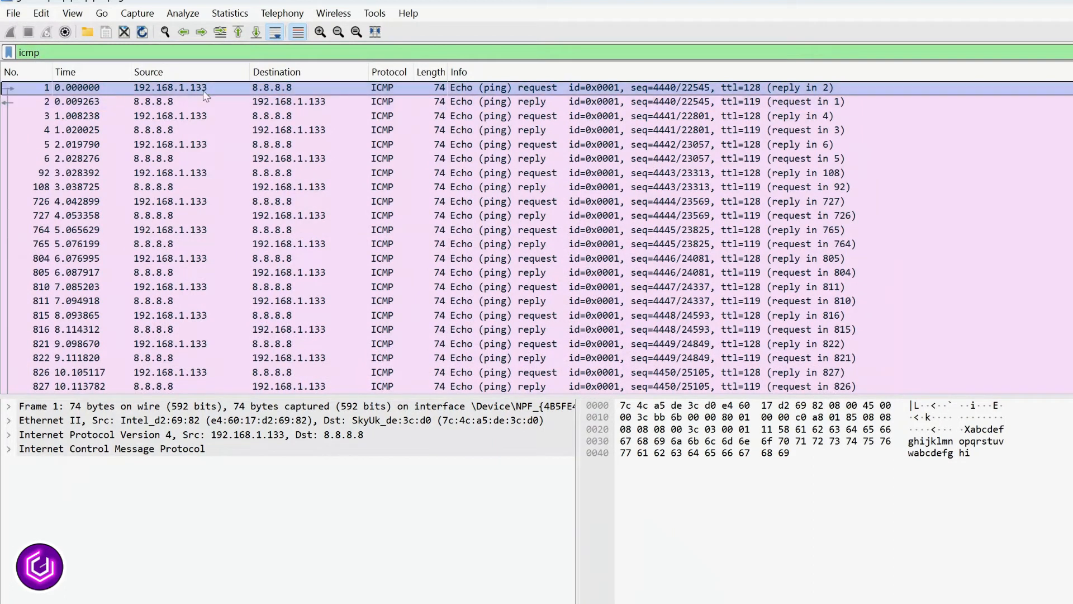
pyautogui.click(274, 101)
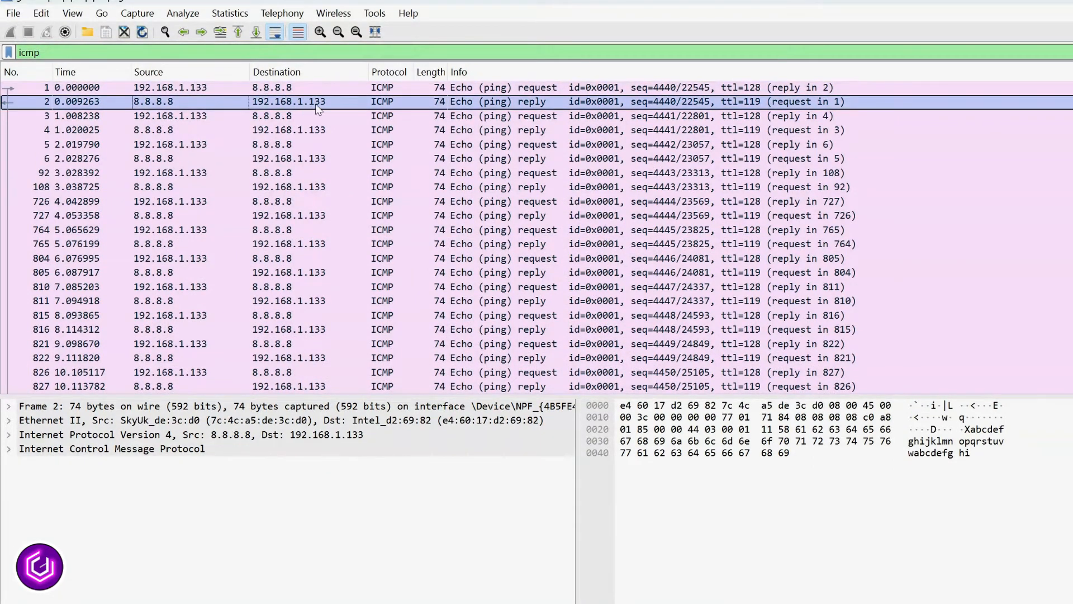
pyautogui.moveTo(195, 94)
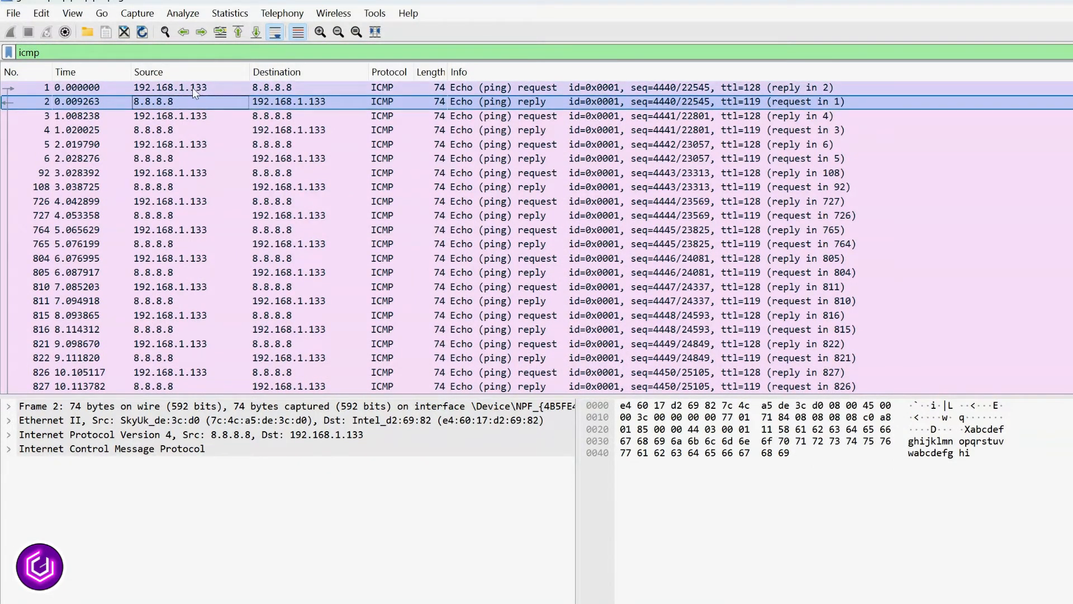
pyautogui.click(171, 87)
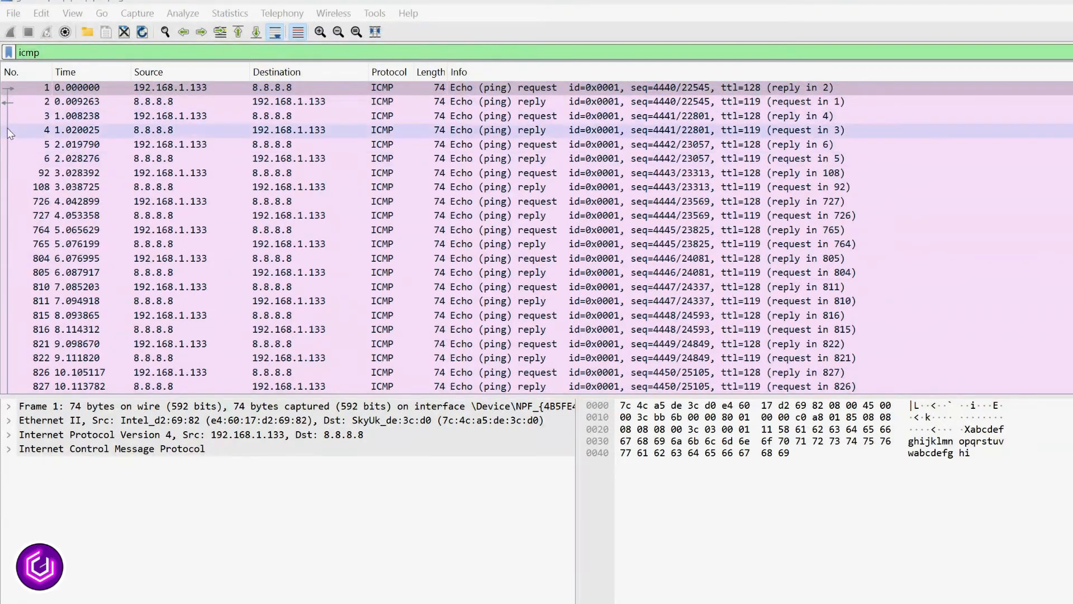
# Filter the packet list with ip.addr == 192.168.1.133 and scroll the results
pyautogui.write('ip.ad')
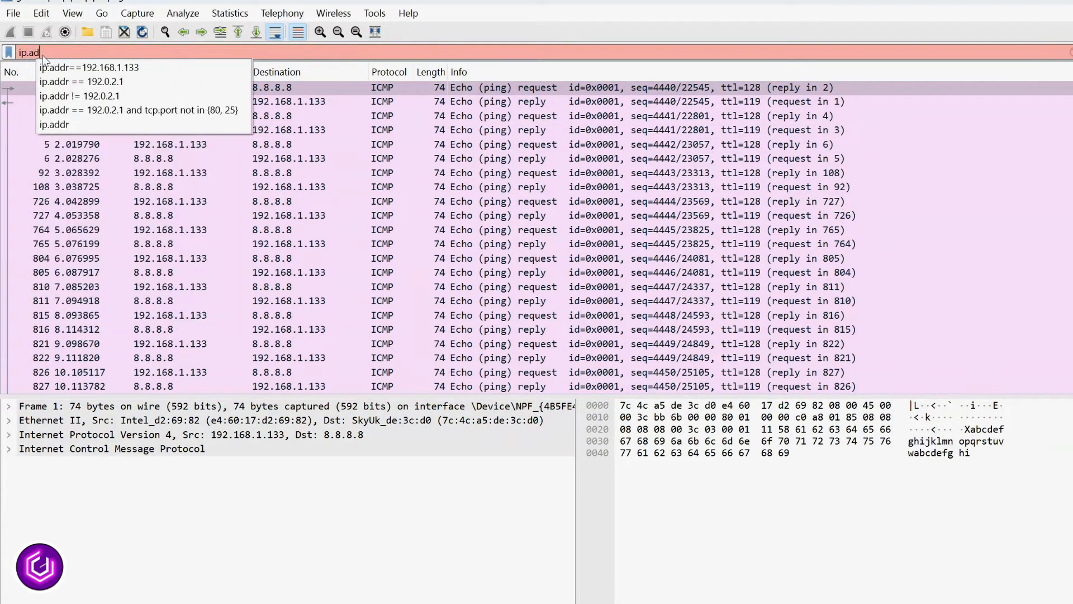
pyautogui.rightClick(31, 52)
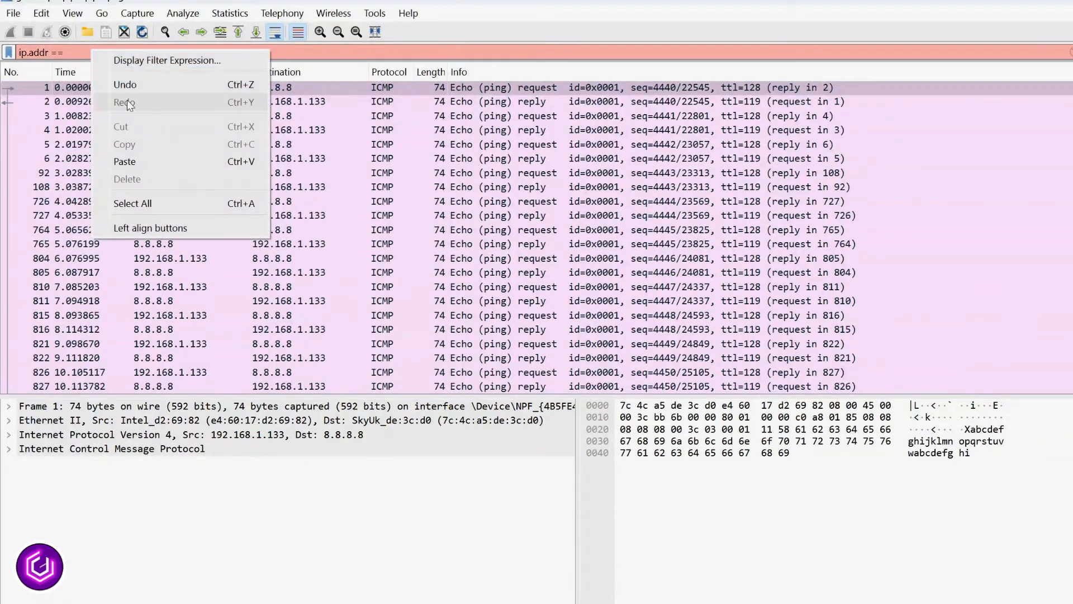
pyautogui.write('192.168.1.133')
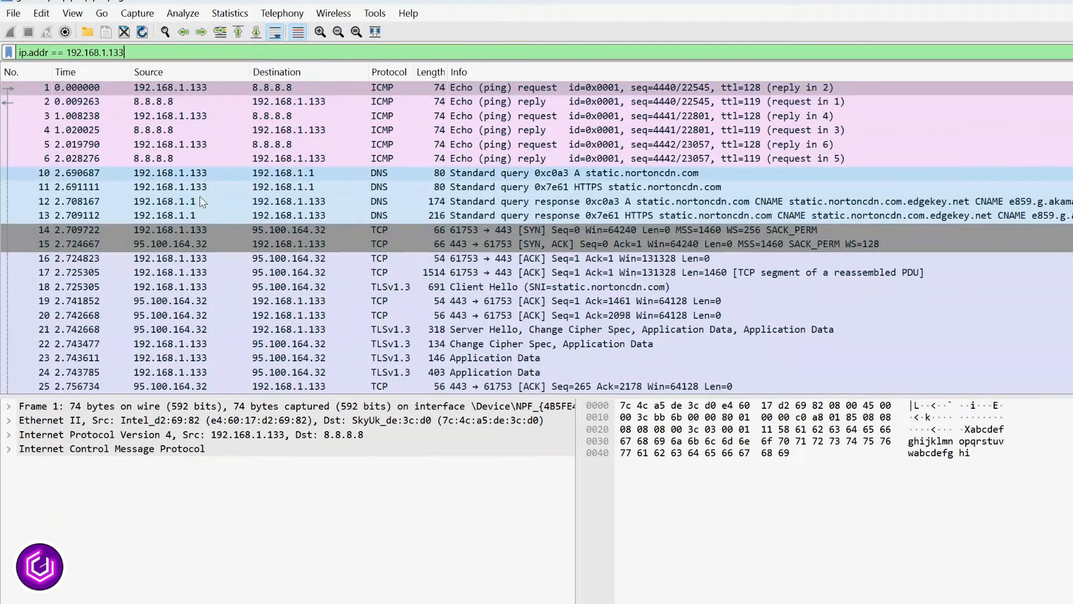
pyautogui.scroll(-3)
pyautogui.write('dns')
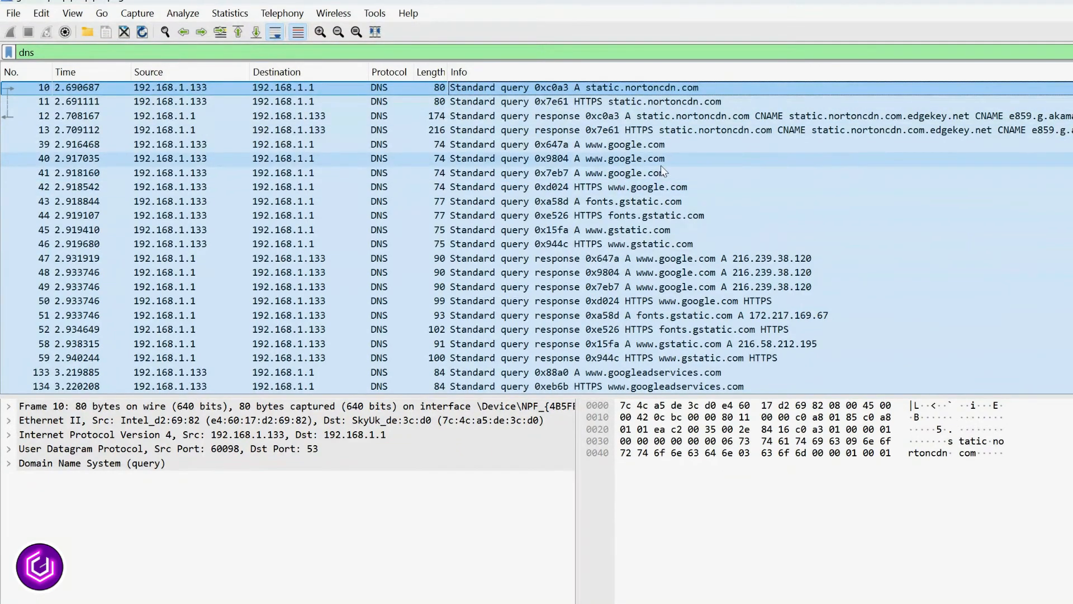
pyautogui.scroll(-3)
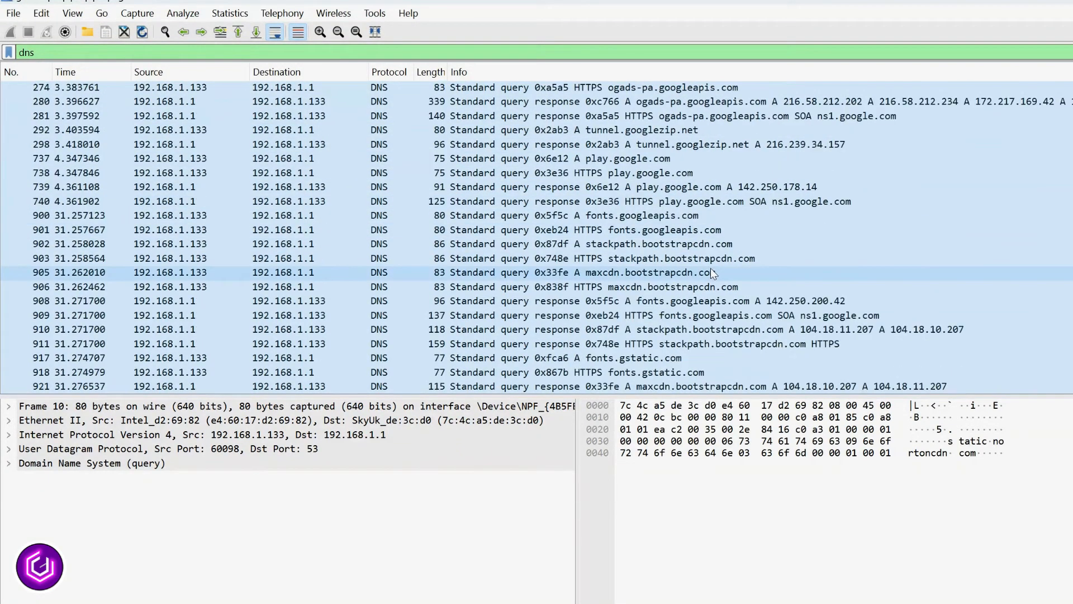
pyautogui.scroll(-3)
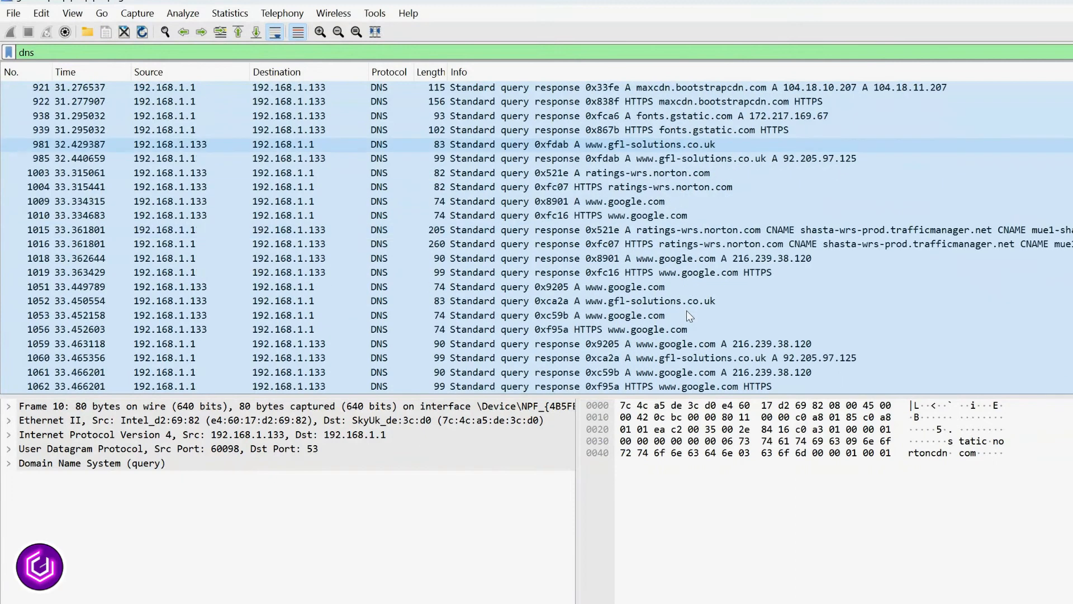
pyautogui.click(479, 357)
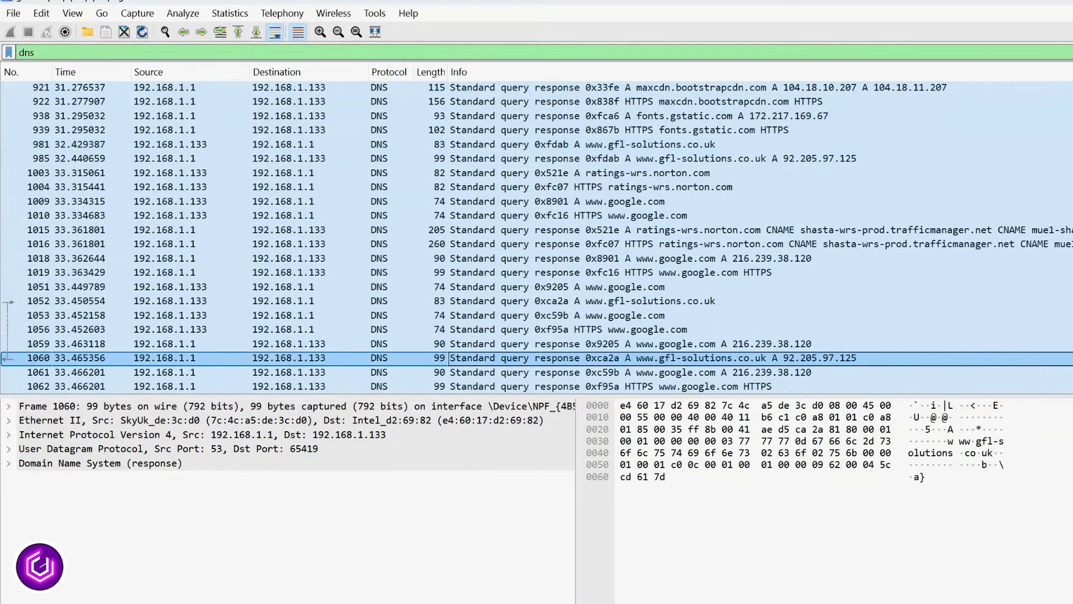
pyautogui.tripleClick(26, 52)
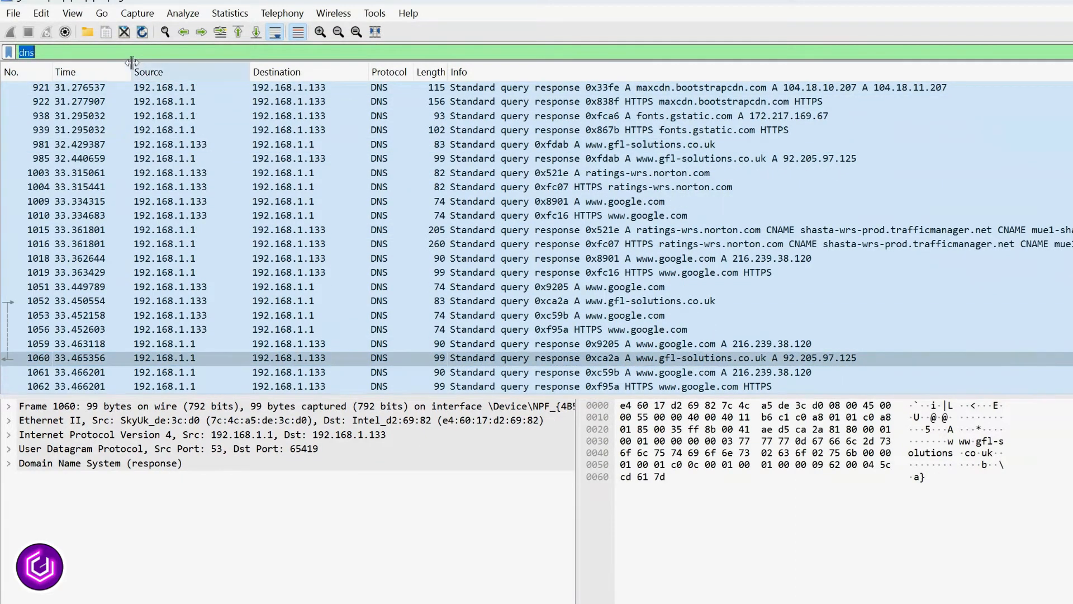
# Filter with tcp contains "gfl", then "google", and inspect matching packet 309
pyautogui.write('tcp contains "gfl')
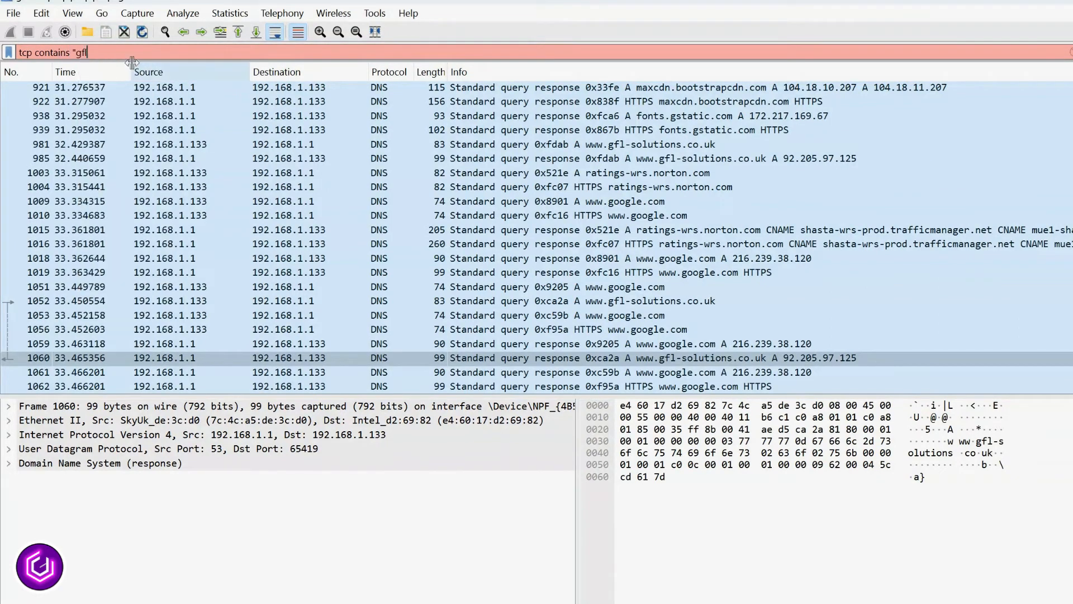
pyautogui.press('Return')
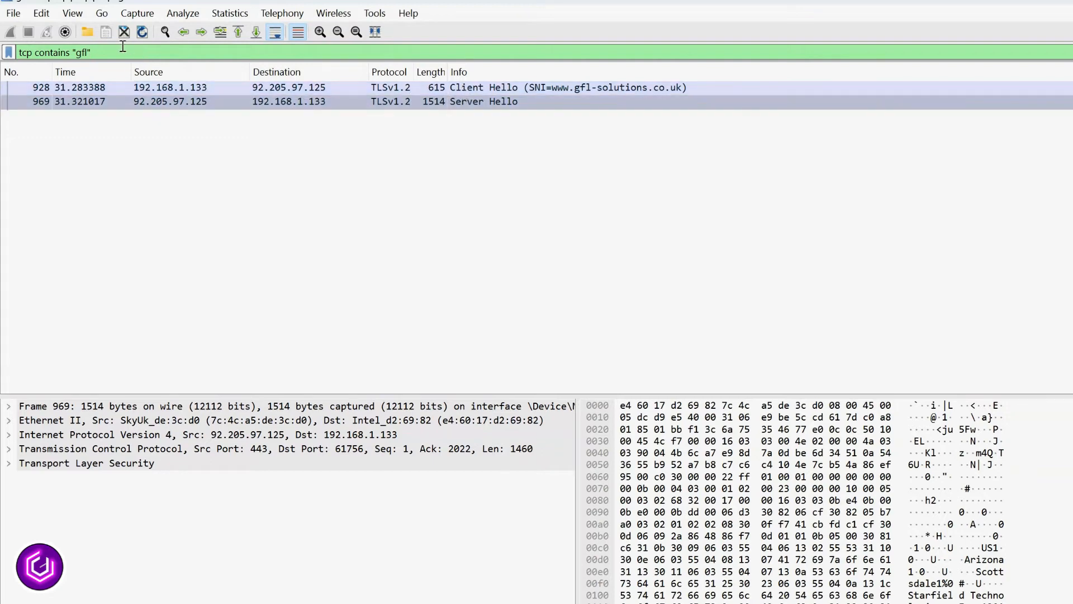
pyautogui.write('google')
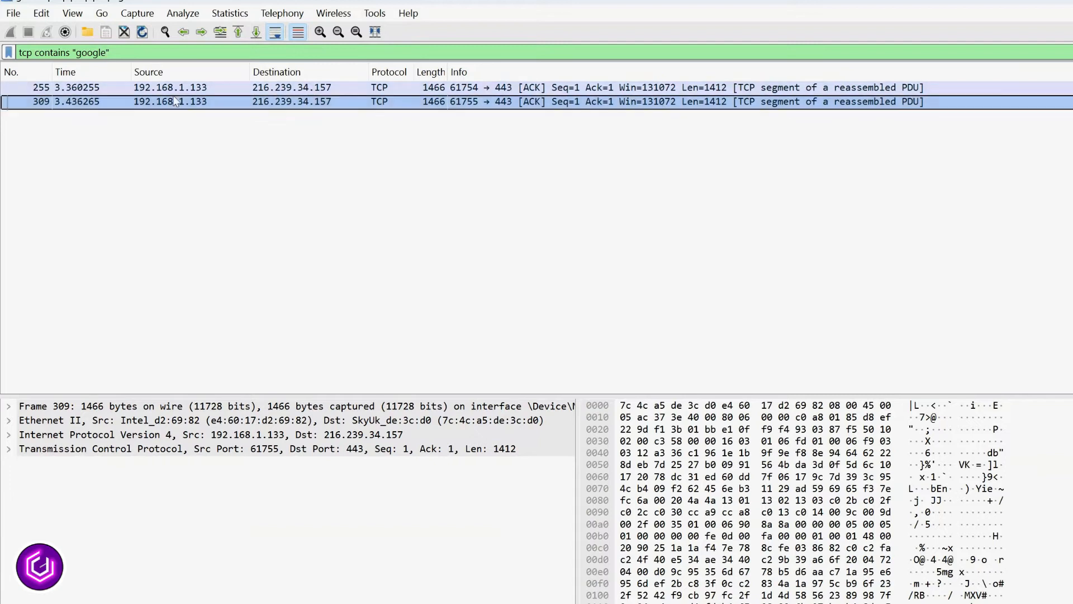
pyautogui.click(99, 52)
pyautogui.write('youtub')
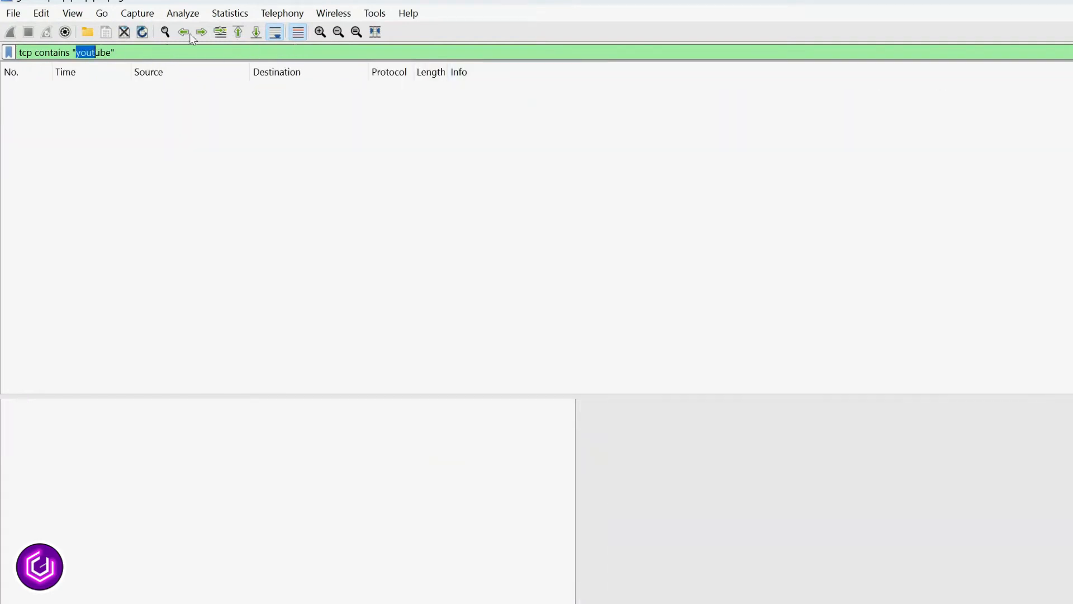
# Apply an arp filter, inspect packets 7 and 8, then enter eth.addr == E4:60:17:D2:69:82
pyautogui.write('arp')
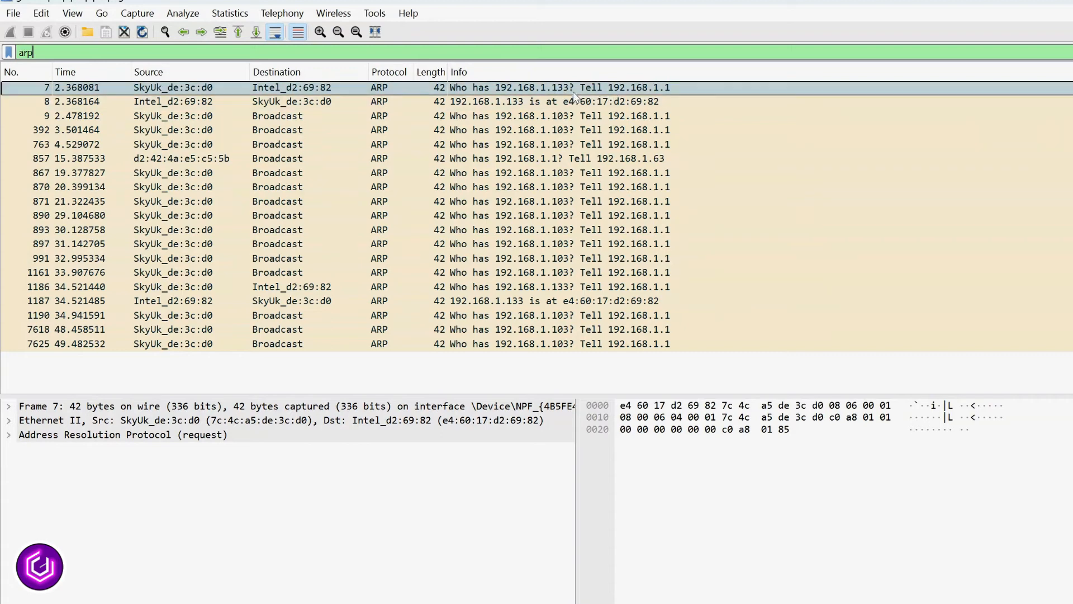
pyautogui.click(534, 101)
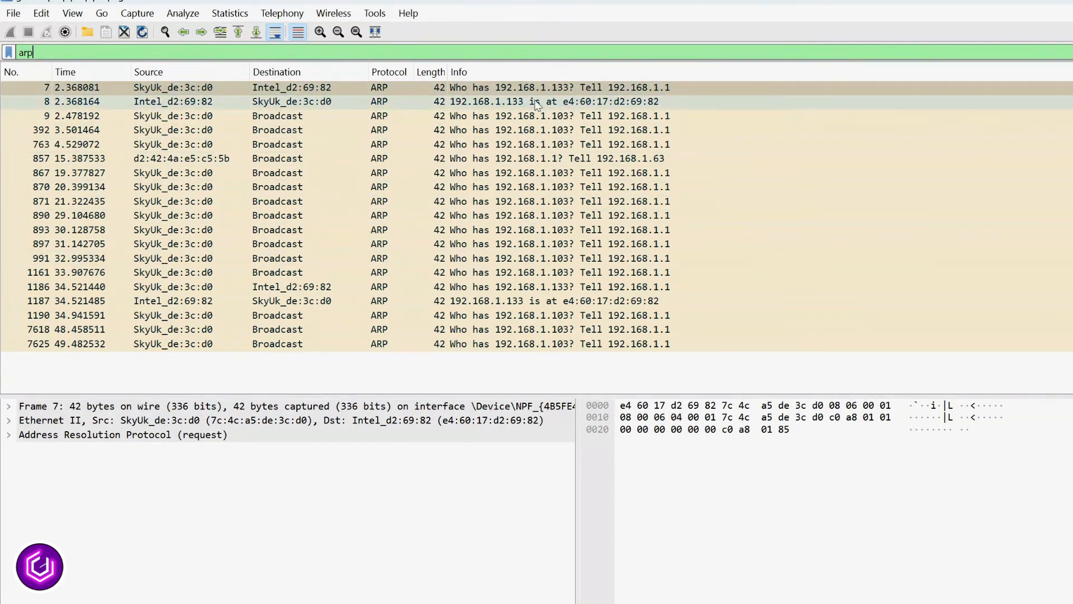
pyautogui.click(274, 101)
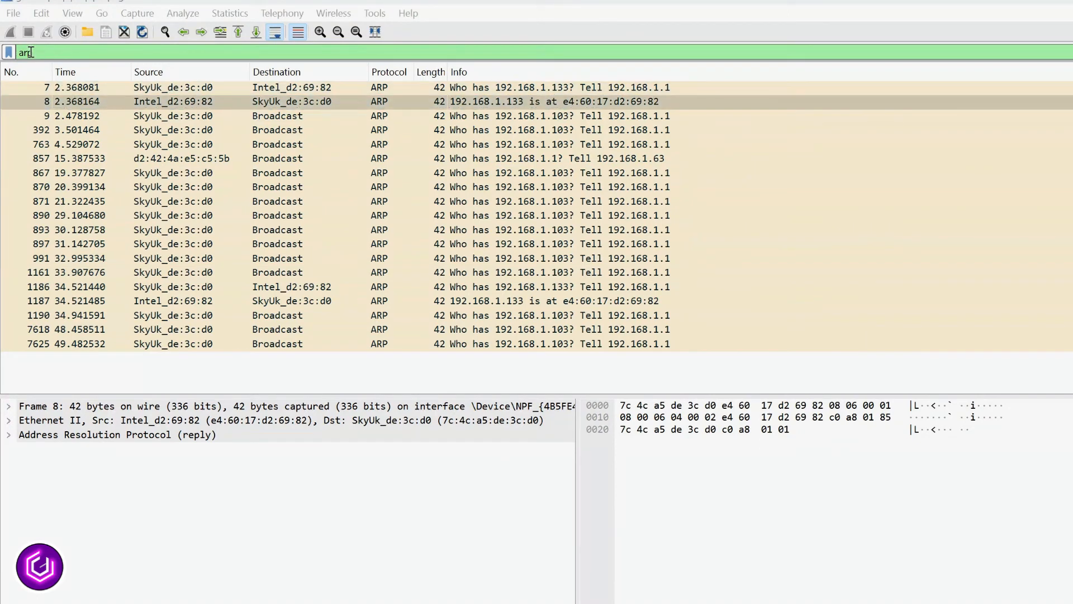
pyautogui.write('eth.addr == E4:60:17:D2:69:82')
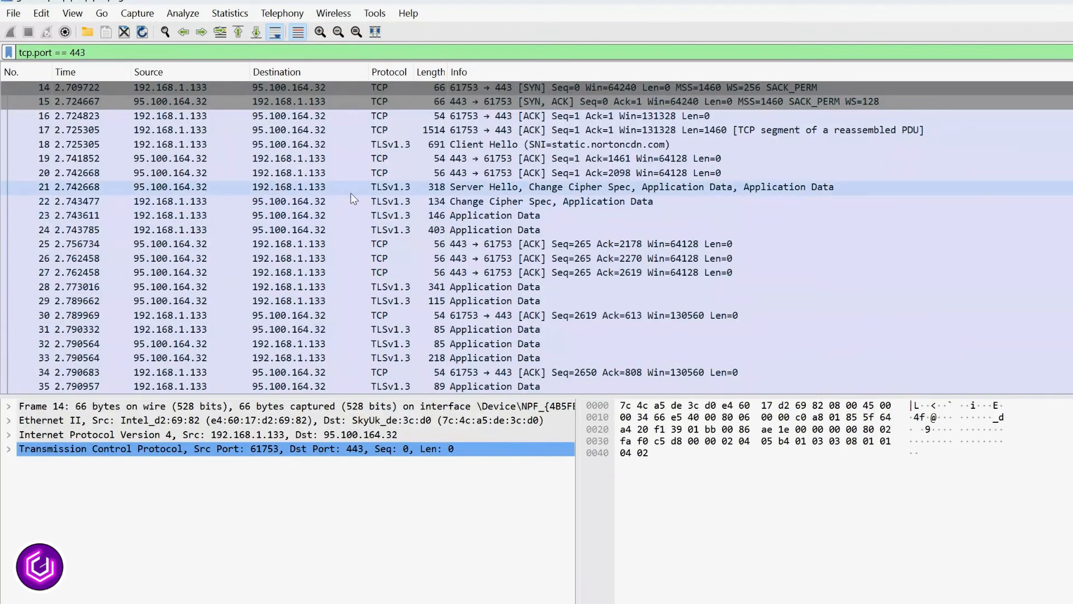
# Scroll through the tcp.port == 443 results, including TLSv1.2 data with 2.21.6.145
pyautogui.scroll(-3)
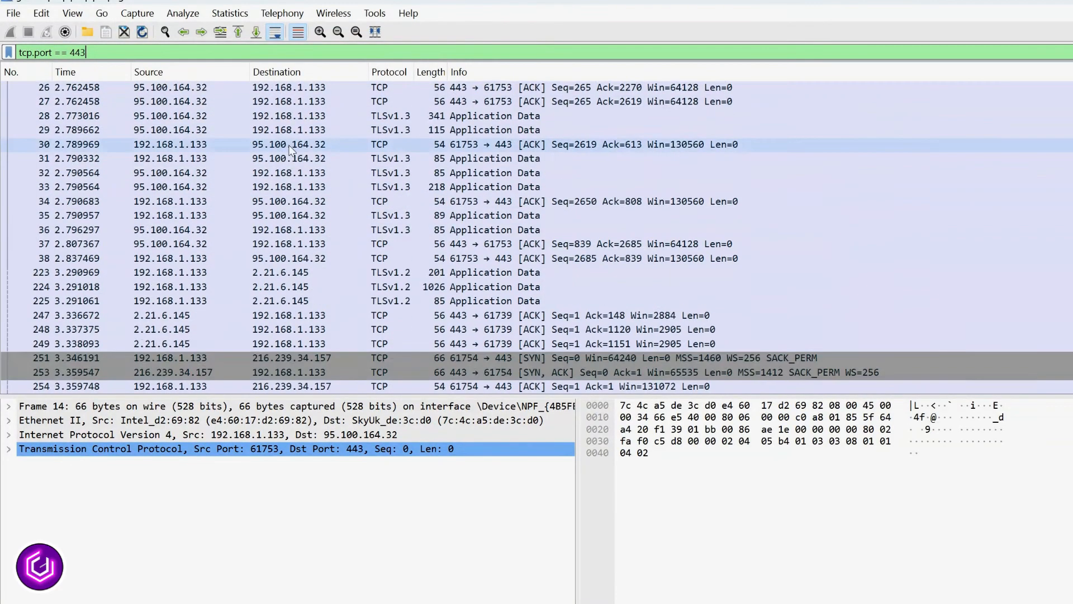
pyautogui.scroll(3)
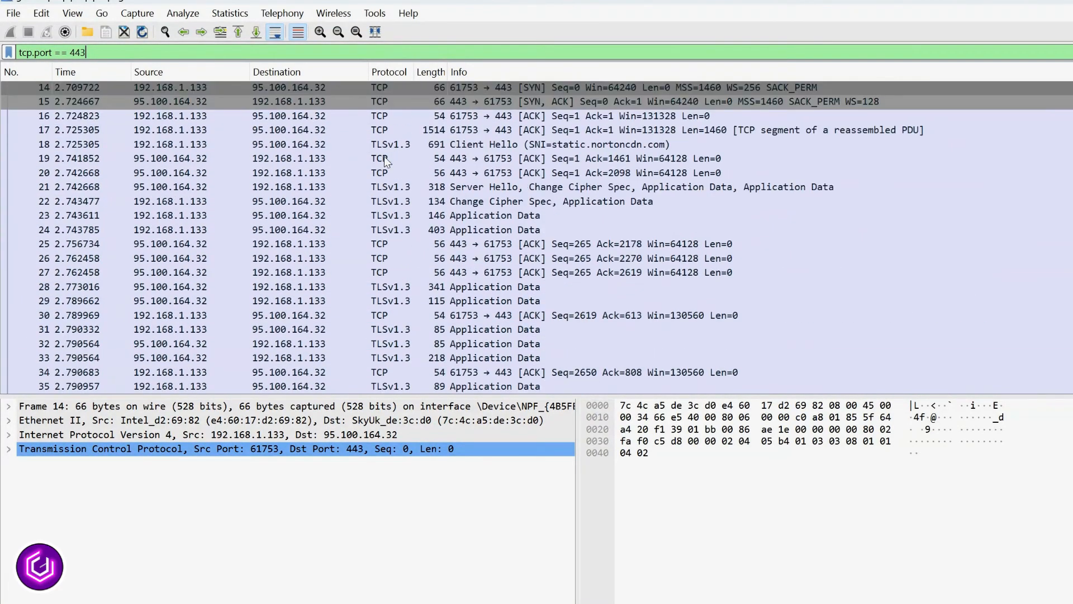